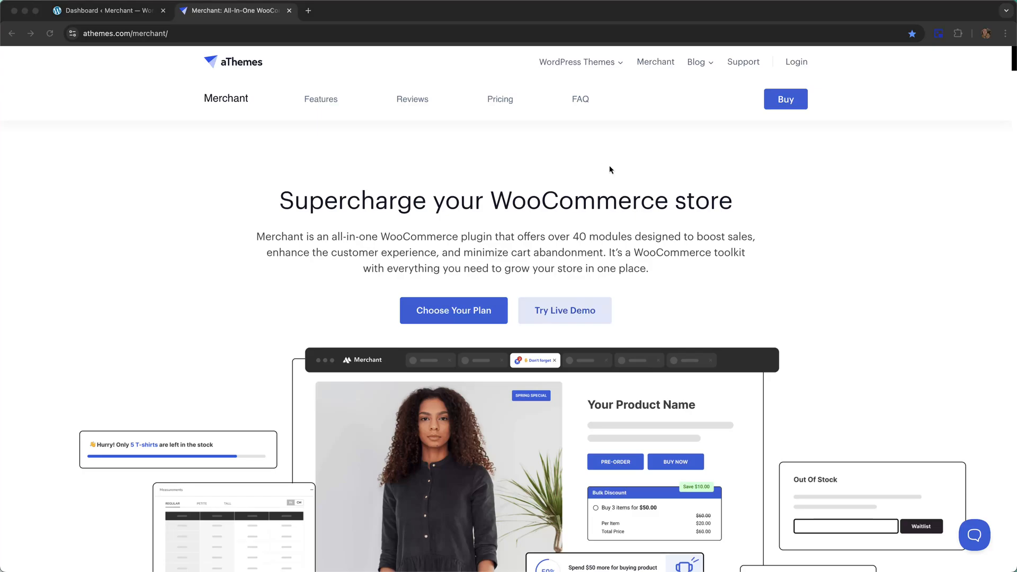
mouse_move(650, 176)
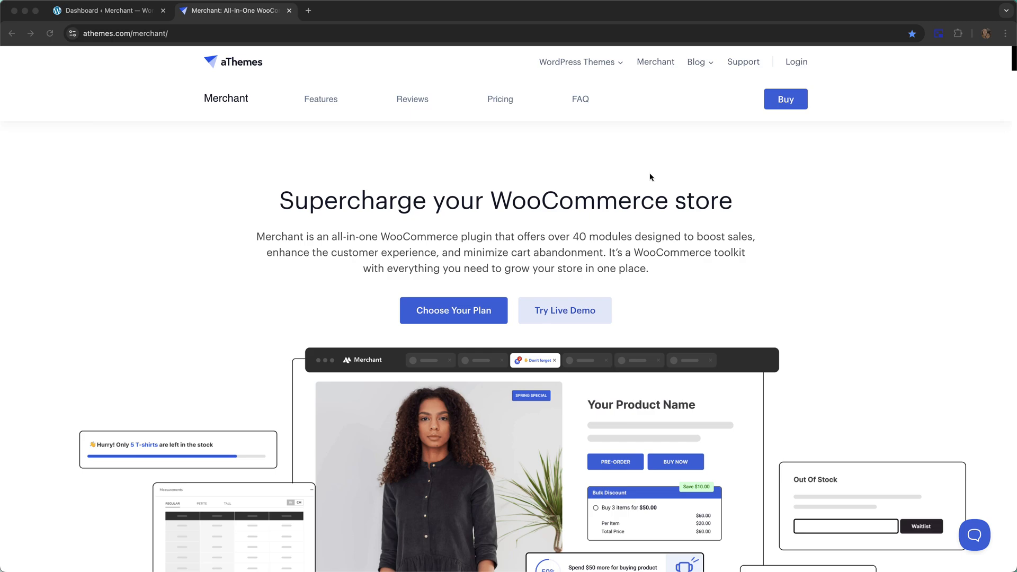
mouse_move(653, 174)
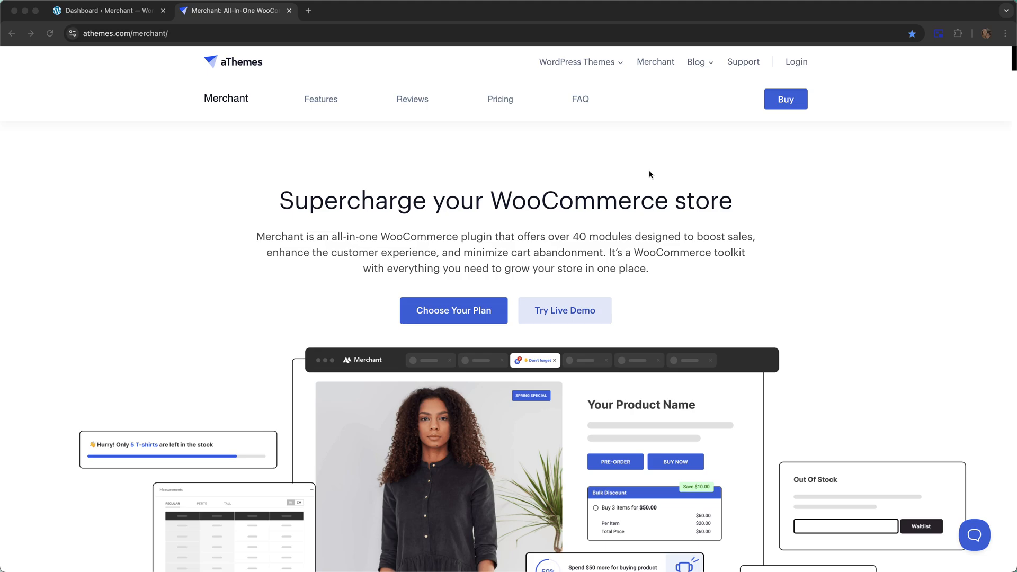
- Switch to the WooCommerce Settings > Shipping tab showing the 'free' zone
left_click(107, 10)
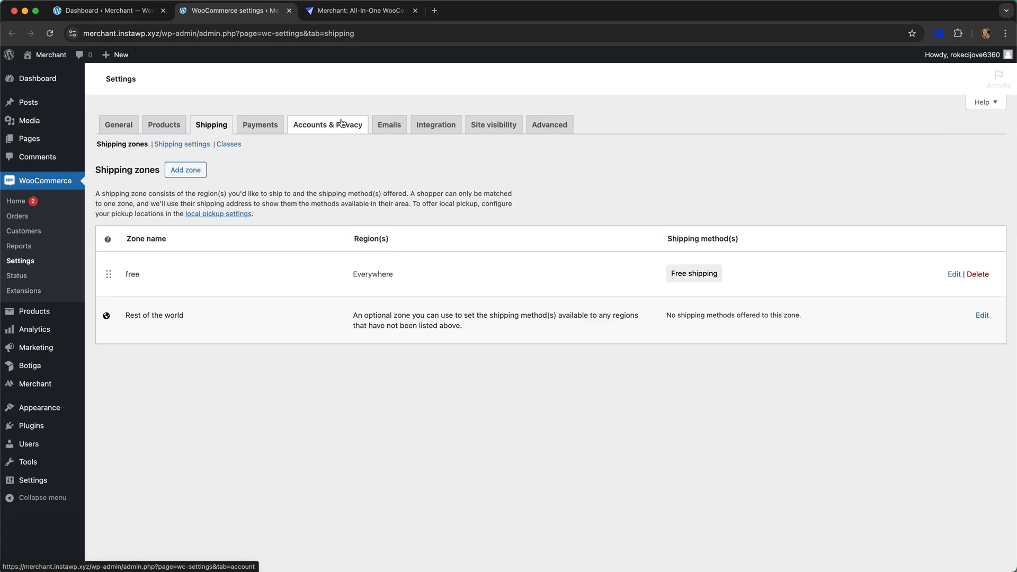
- Delete the old 'free' zone, then create a new 'free' zone covering all countries
left_click(977, 274)
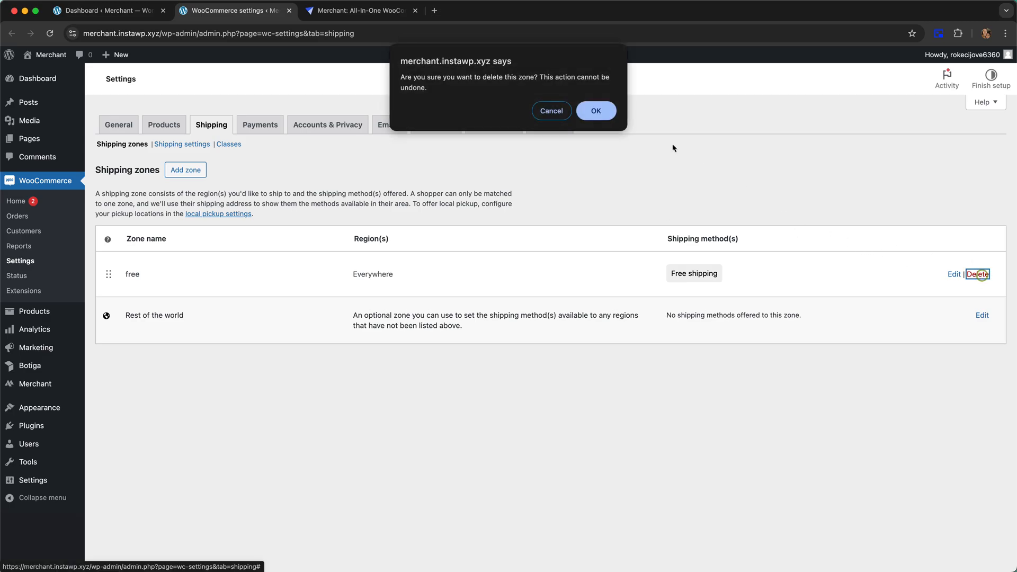
left_click(595, 110)
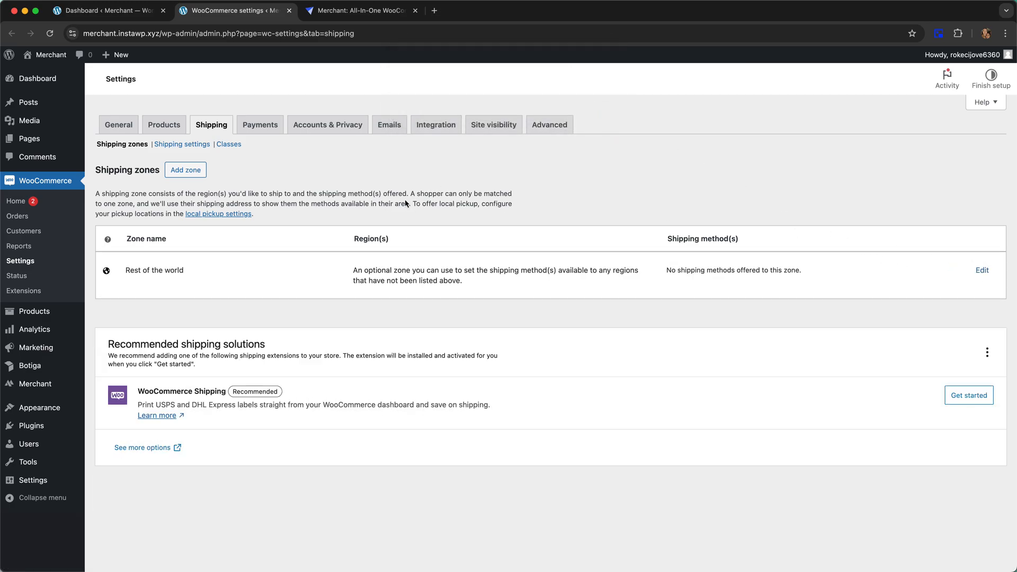
left_click(185, 170)
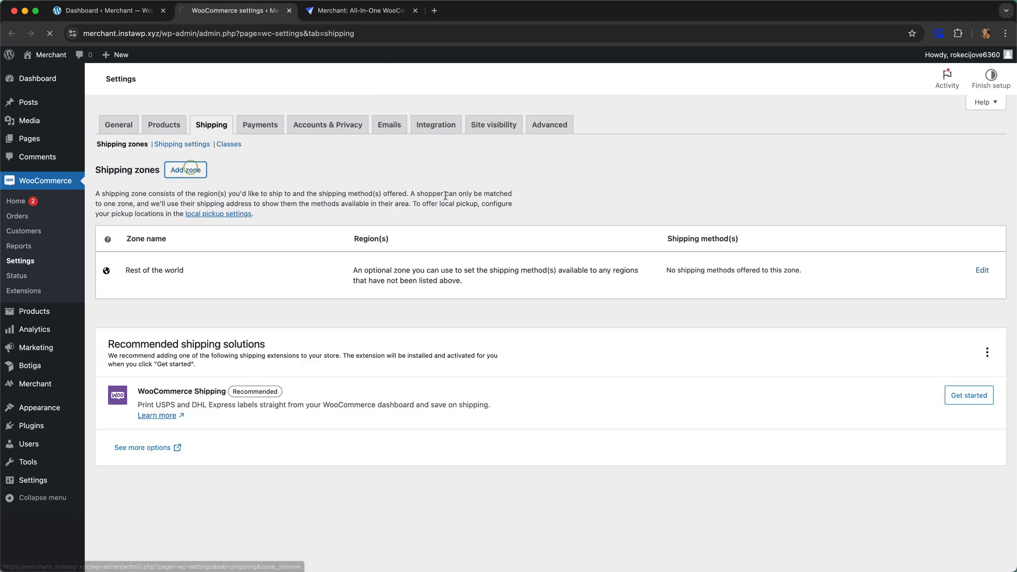
left_click(185, 169)
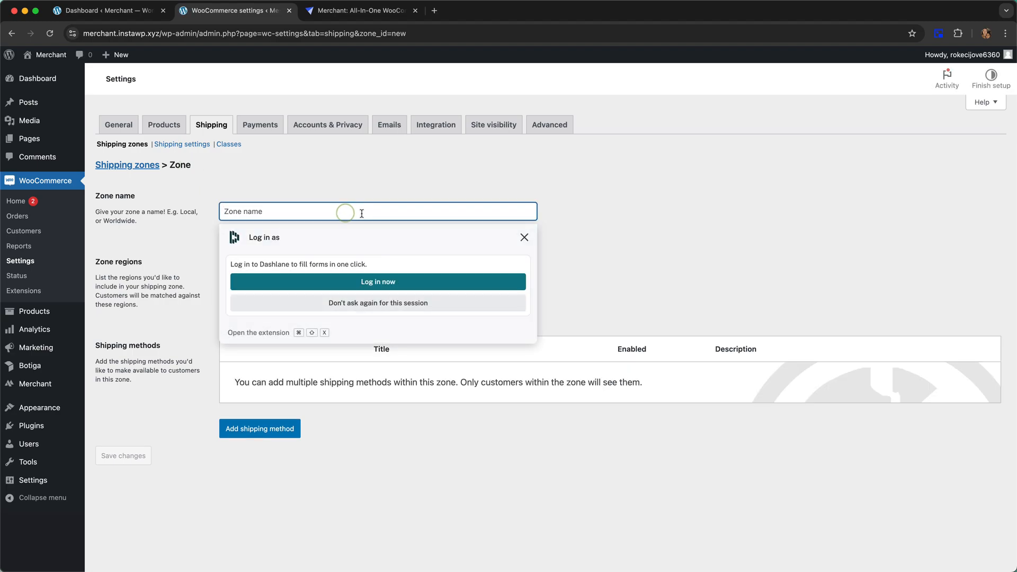
type("free")
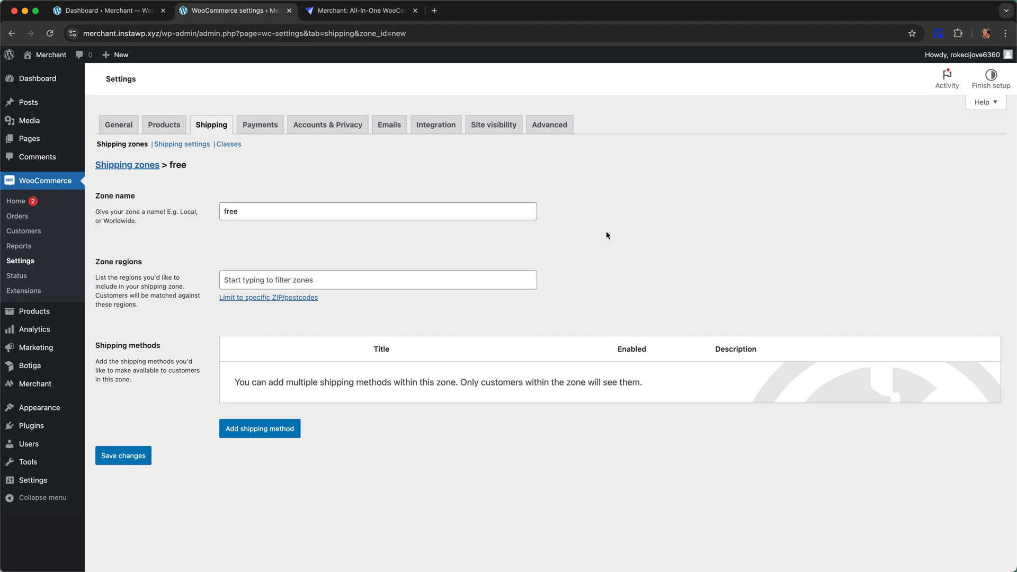
left_click(378, 280)
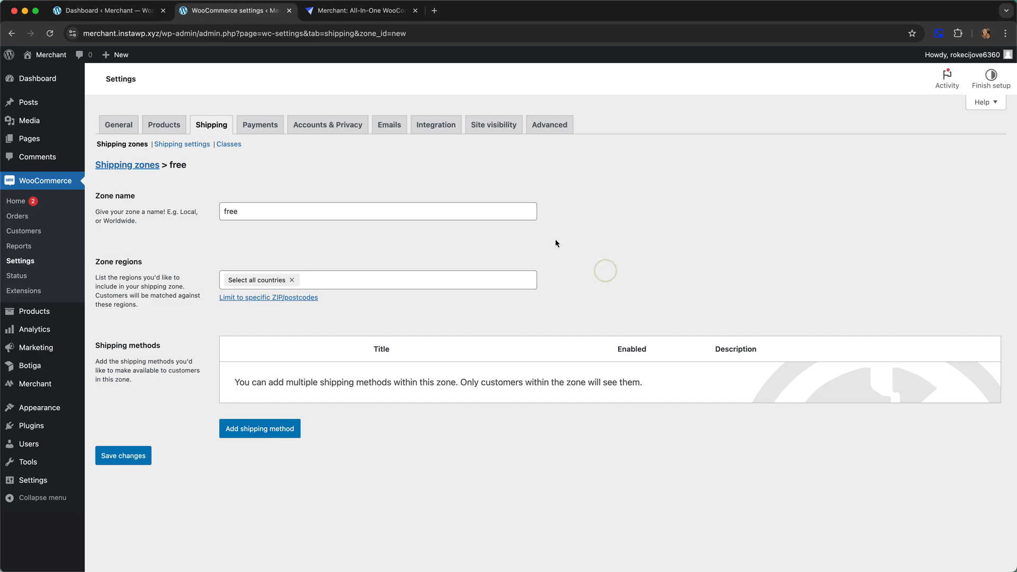
- Add a Free shipping method requiring a £100 minimum order, without applying it before coupons
left_click(260, 428)
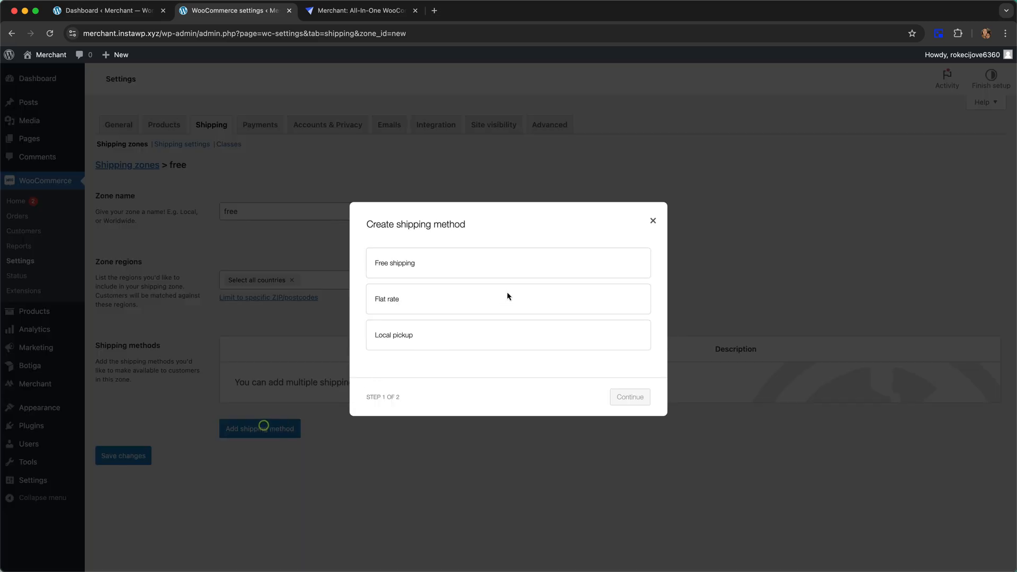
mouse_move(403, 268)
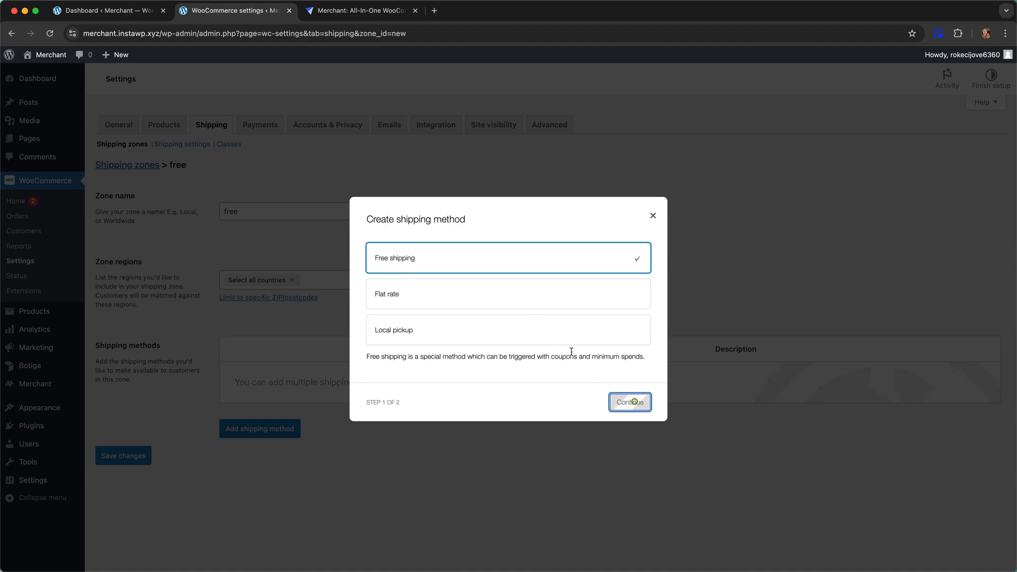
left_click(629, 402)
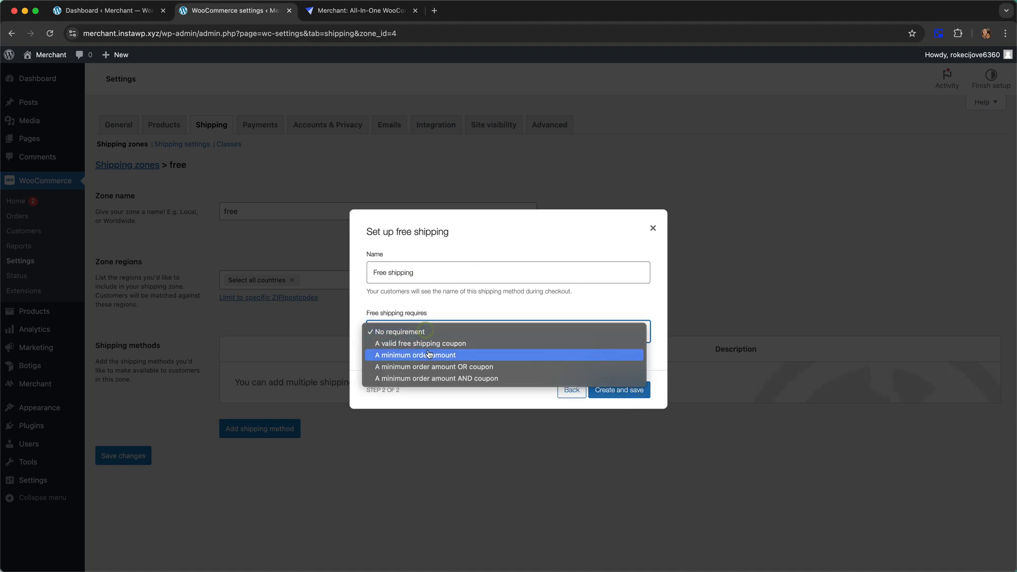
left_click(416, 355)
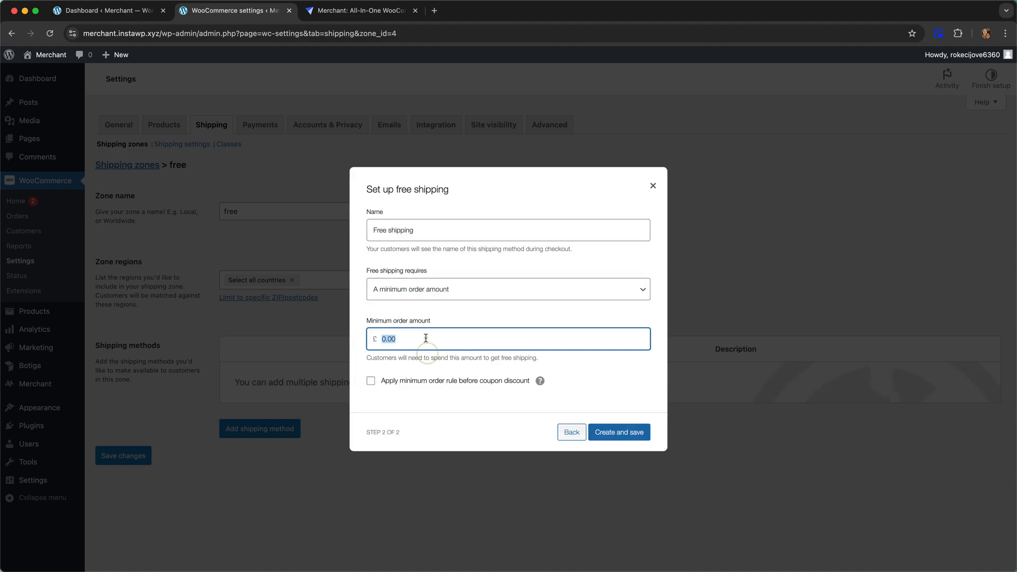
type("100")
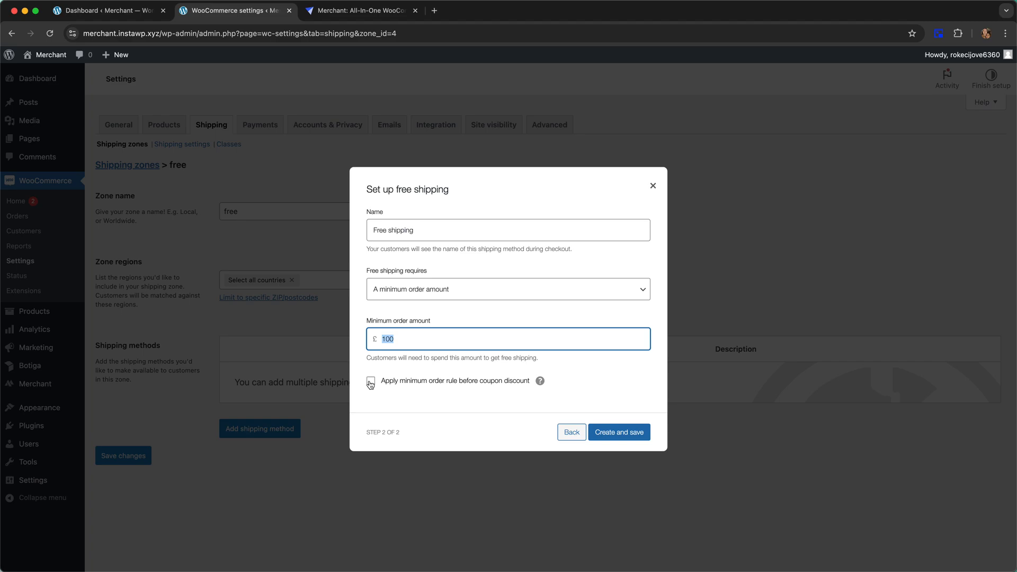
left_click(370, 381)
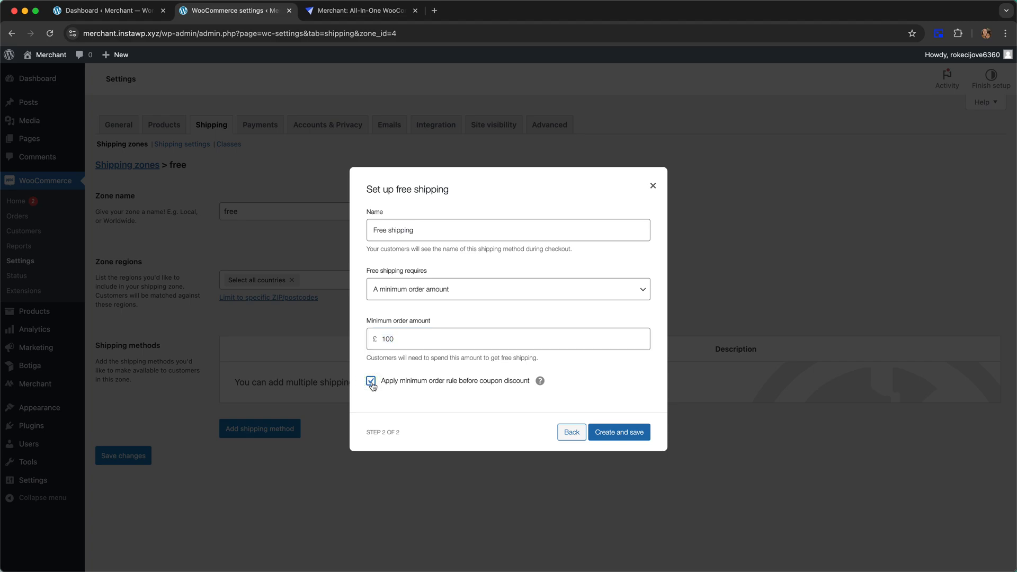
left_click(371, 381)
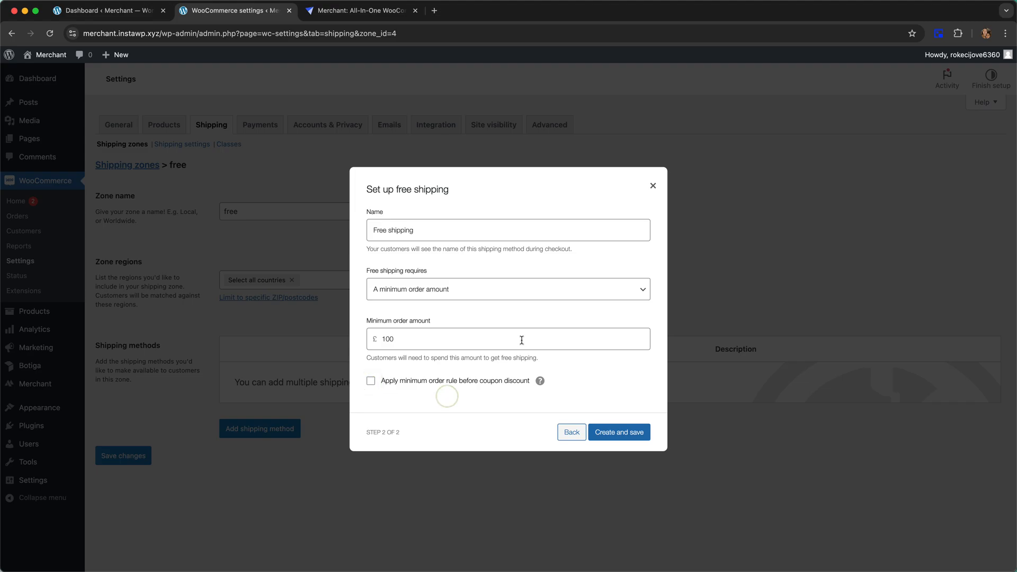
left_click(618, 433)
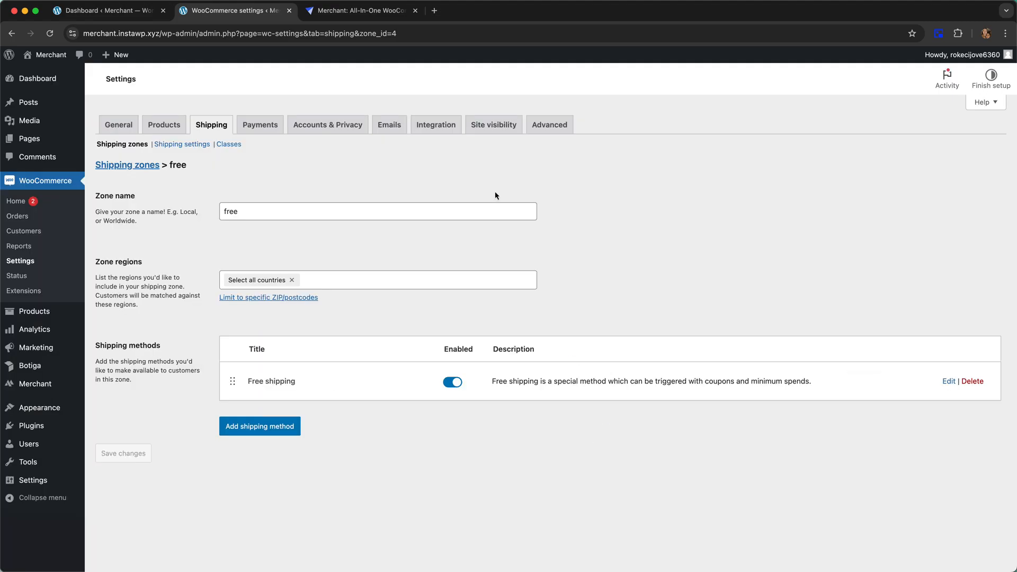
mouse_move(446, 144)
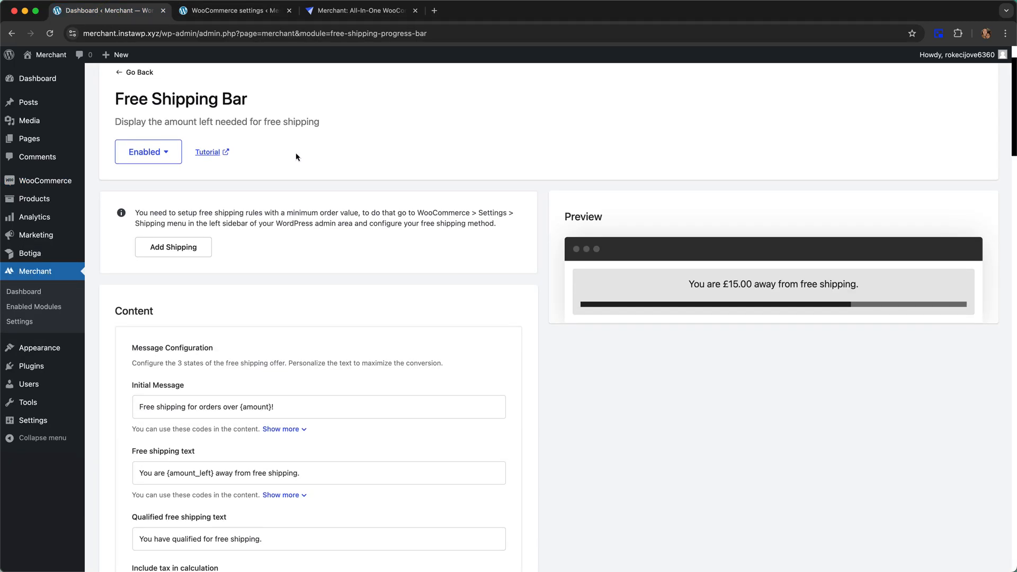
- Scroll through the Merchant Free Shipping Bar module settings
scroll("down", 3)
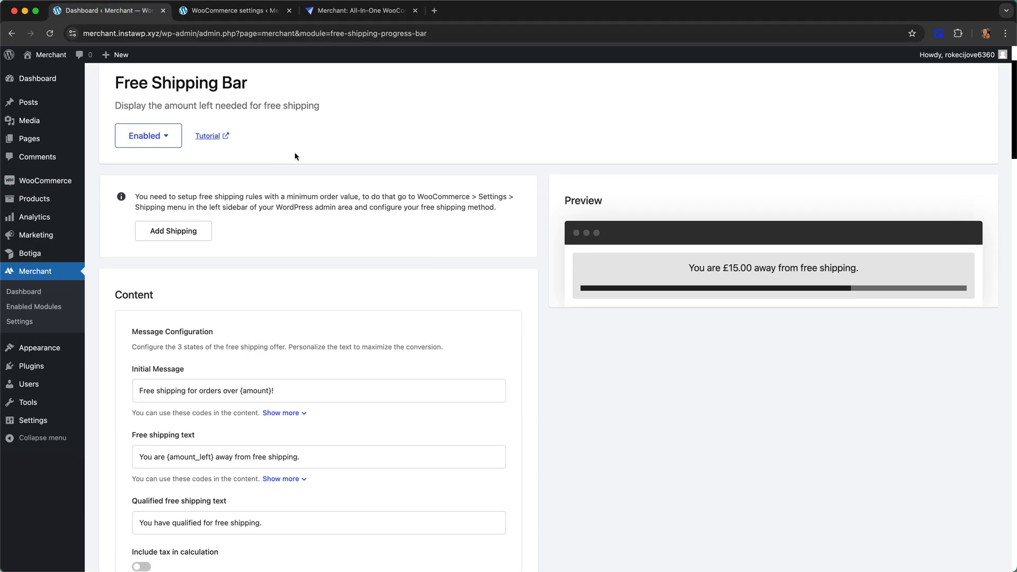
scroll("down", 3)
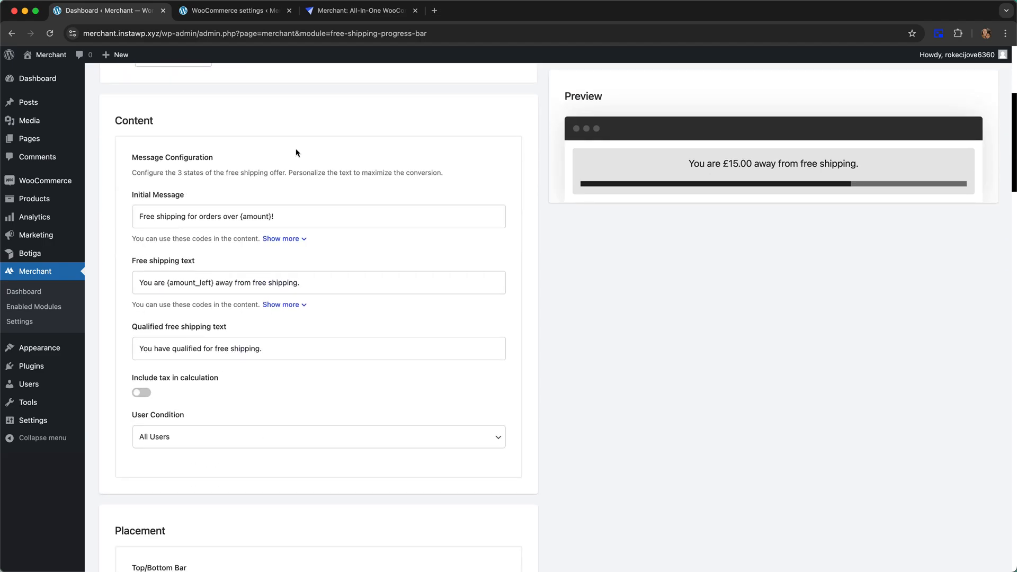
scroll("down", 3)
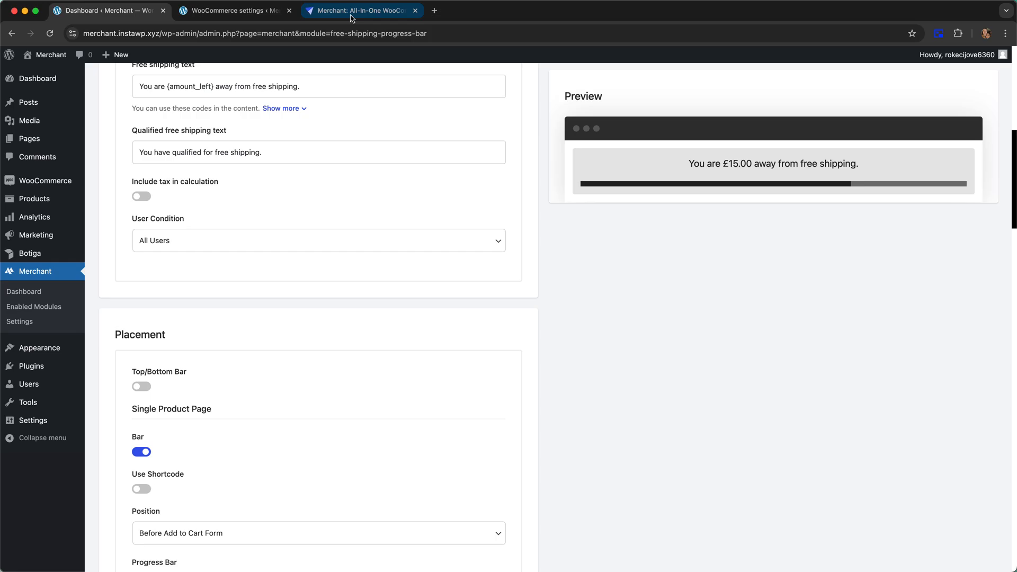
- Open the storefront Shop page in a new tab from Visit Store
right_click(37, 72)
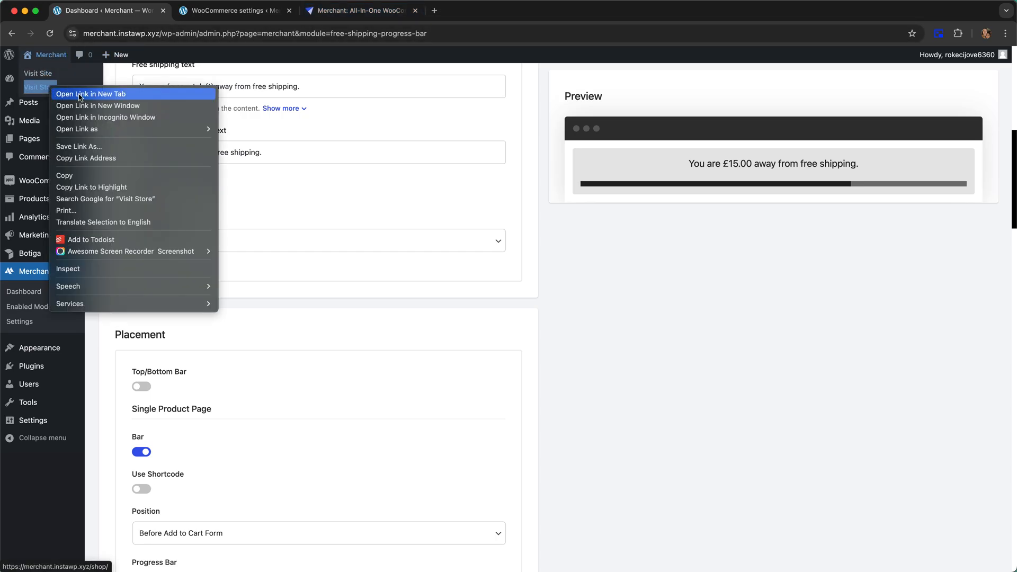
left_click(92, 94)
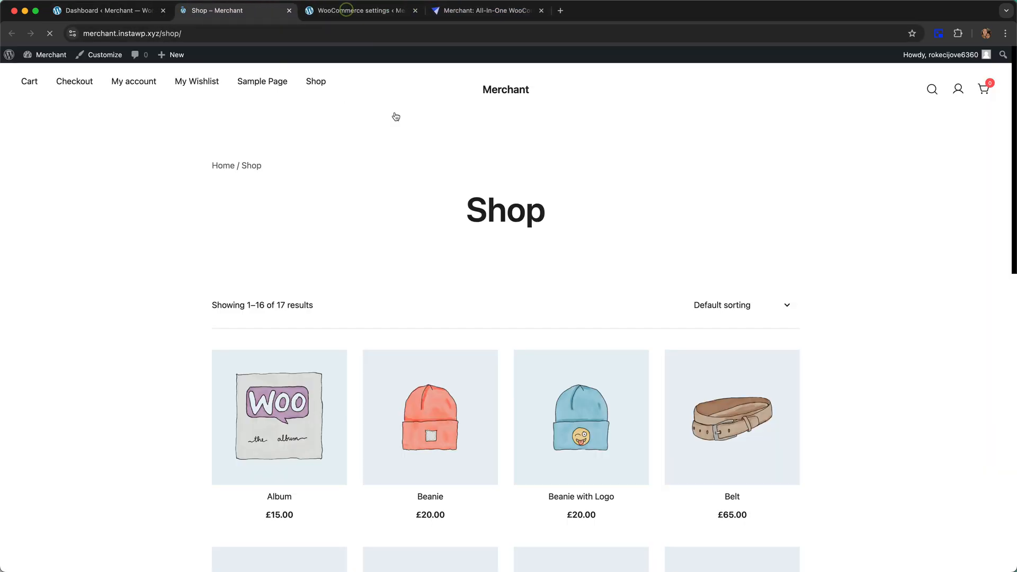
scroll("down", 3)
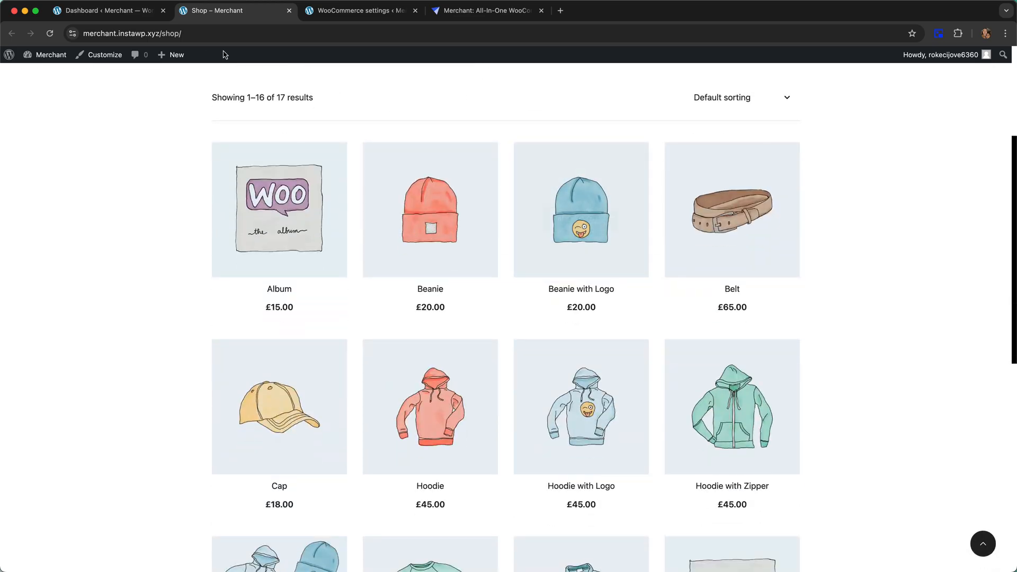
- Enable the Top/Bottom Bar placement and check the Shop page for the bar
left_click(107, 10)
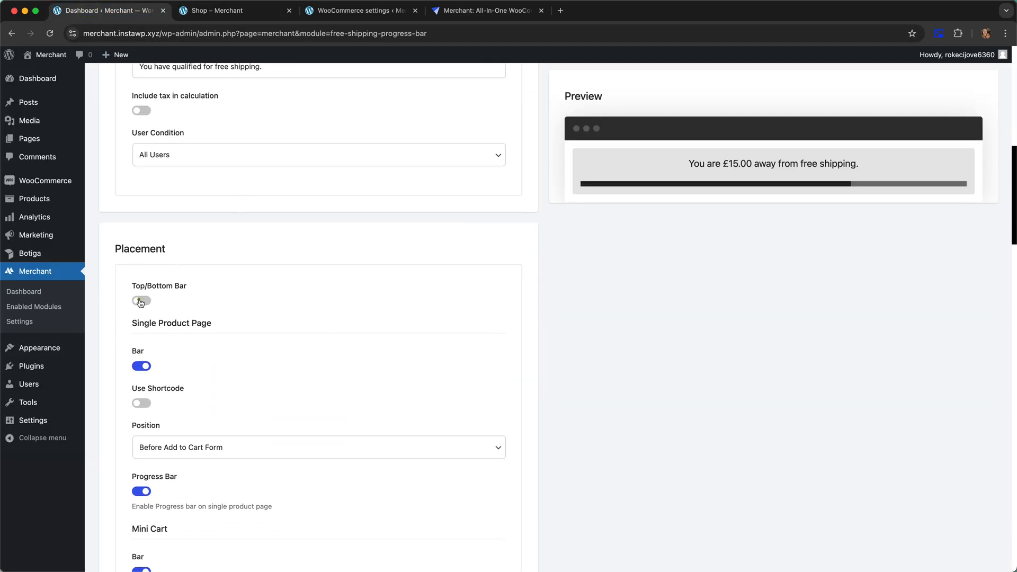
left_click(141, 300)
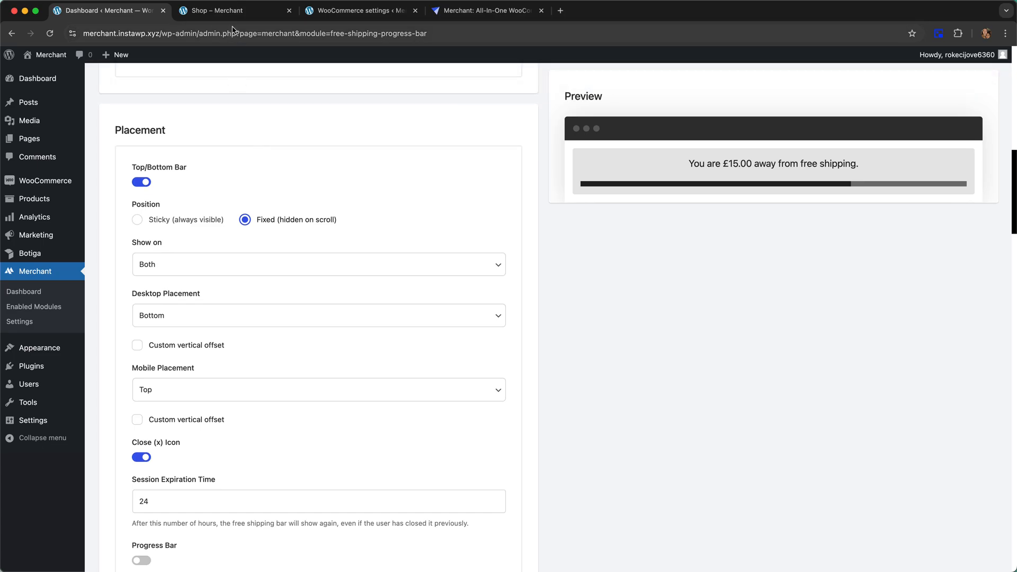
left_click(218, 11)
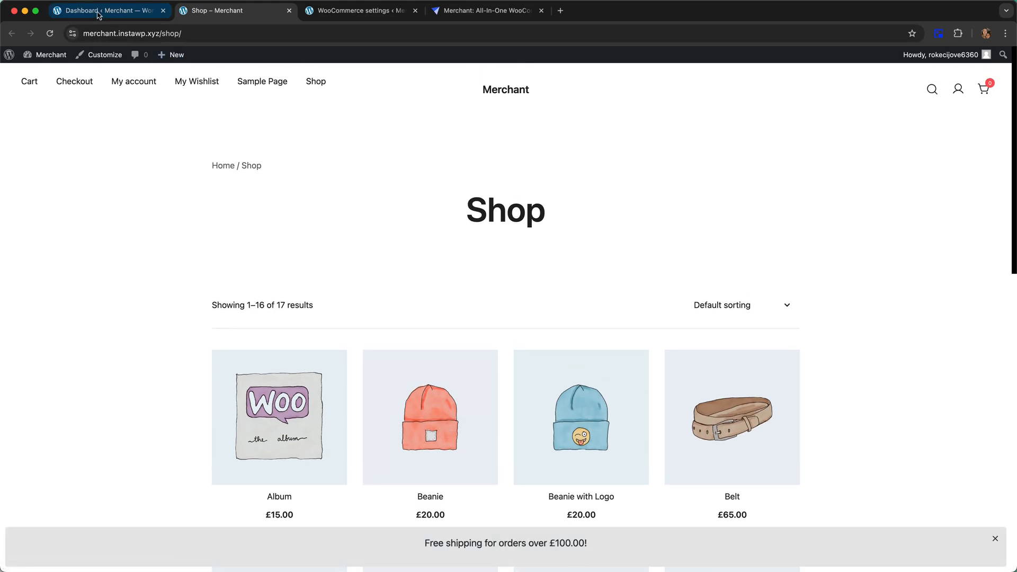
- Set the free shipping bar text bottom spacing to 0 px and revisit the Shop tab
left_click(108, 11)
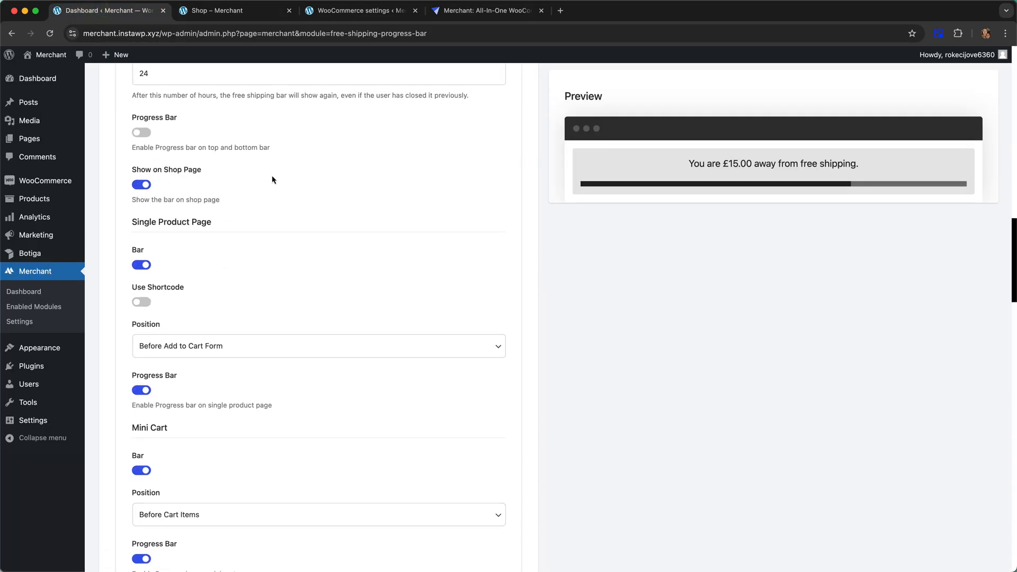
scroll("down", 3)
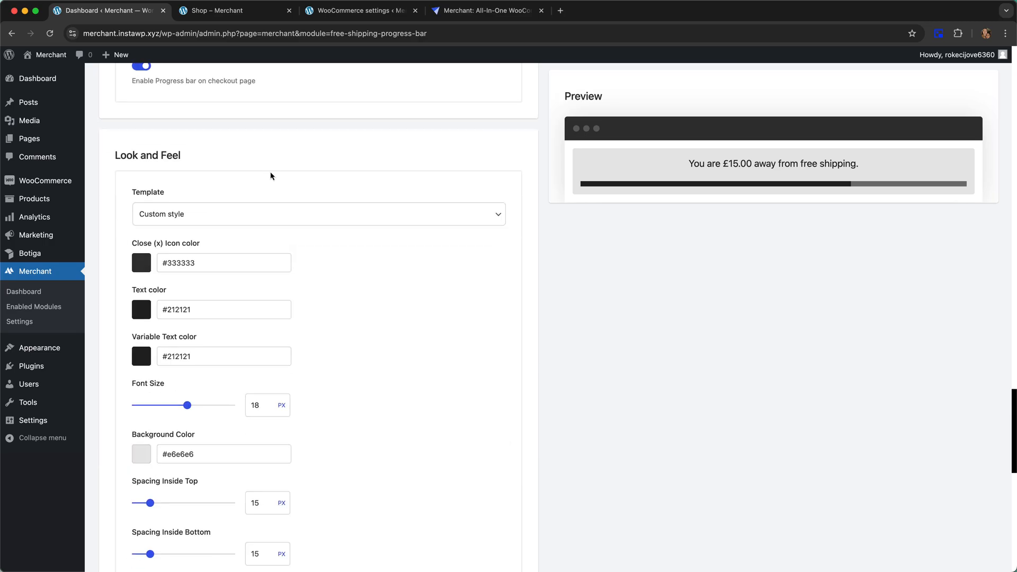
scroll("down", 3)
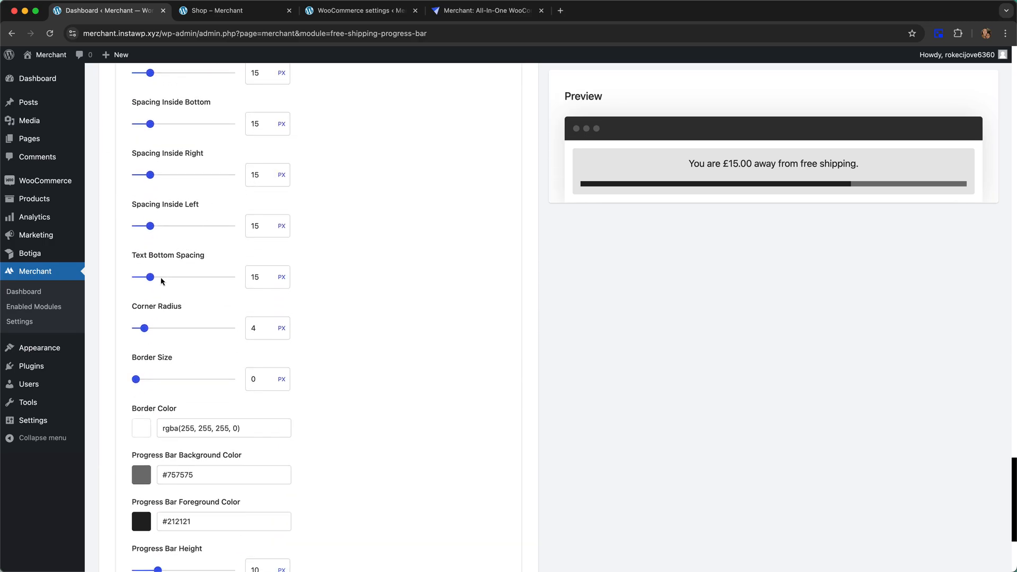
left_click_drag(146, 277, 135, 277)
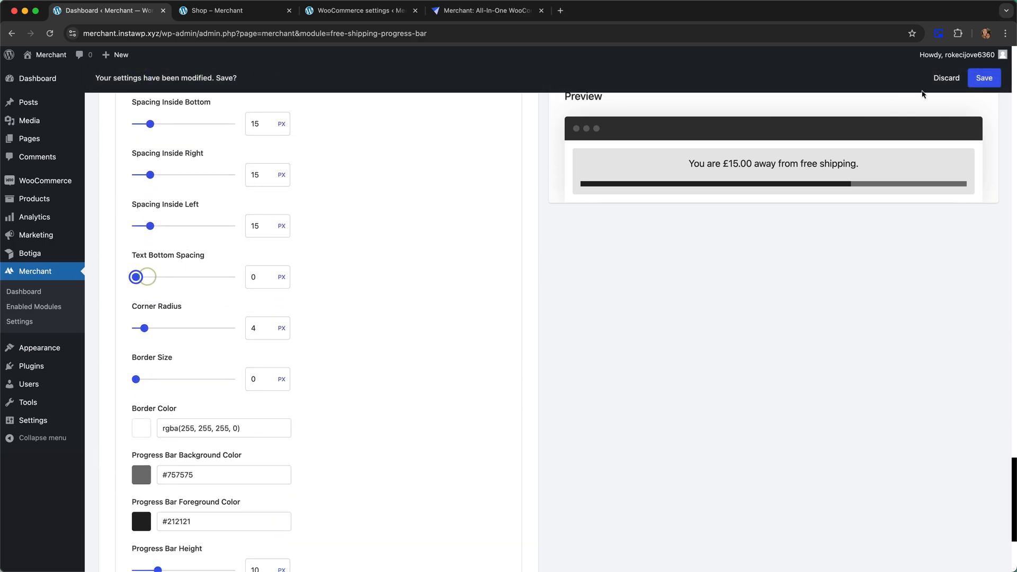
left_click(220, 11)
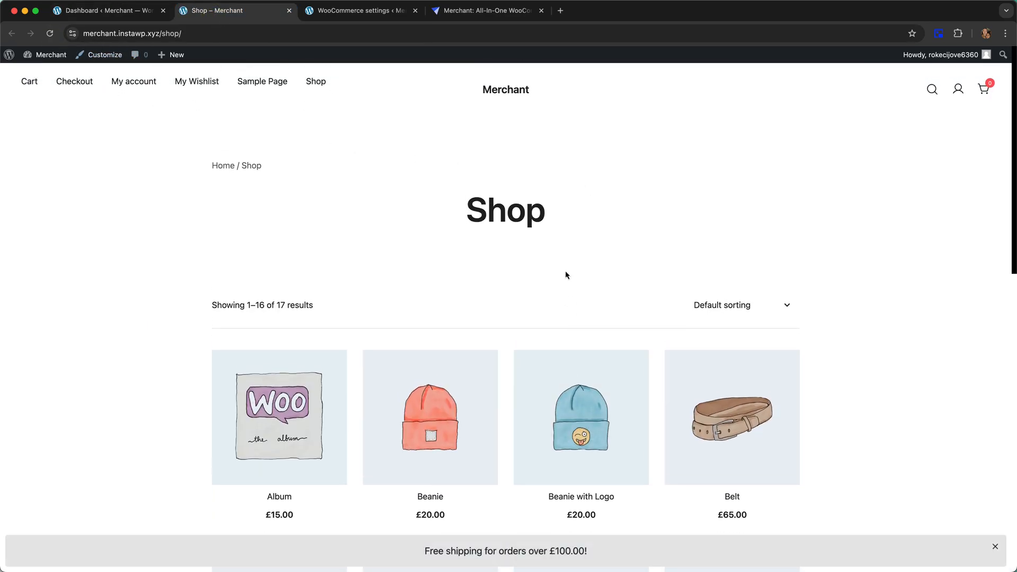
mouse_move(582, 318)
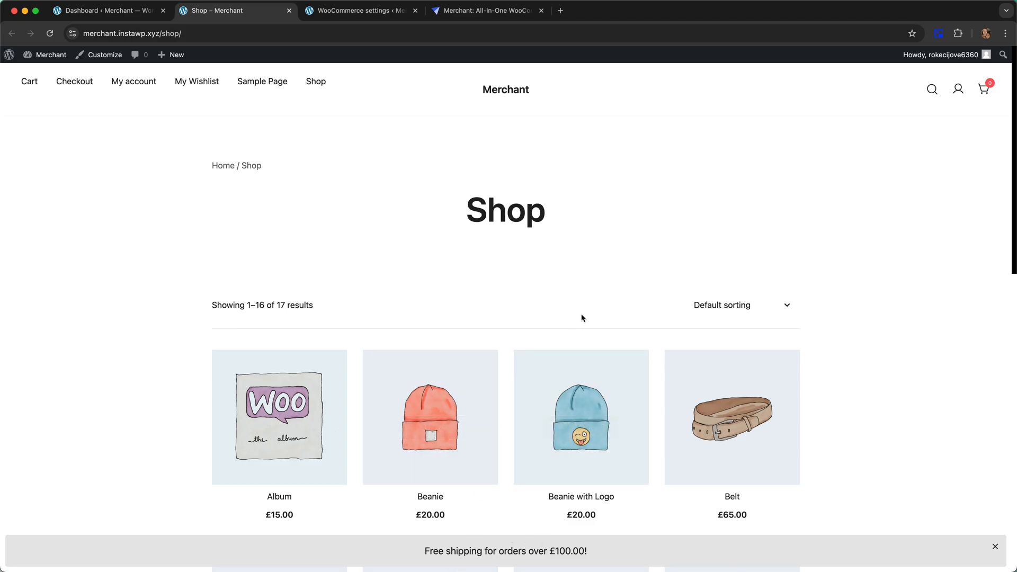
mouse_move(598, 229)
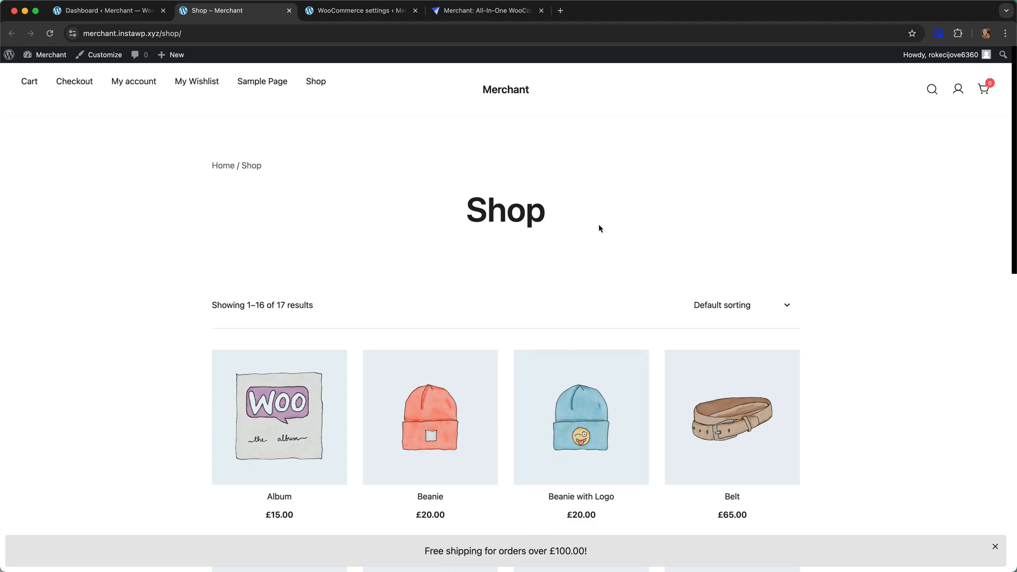
mouse_move(680, 193)
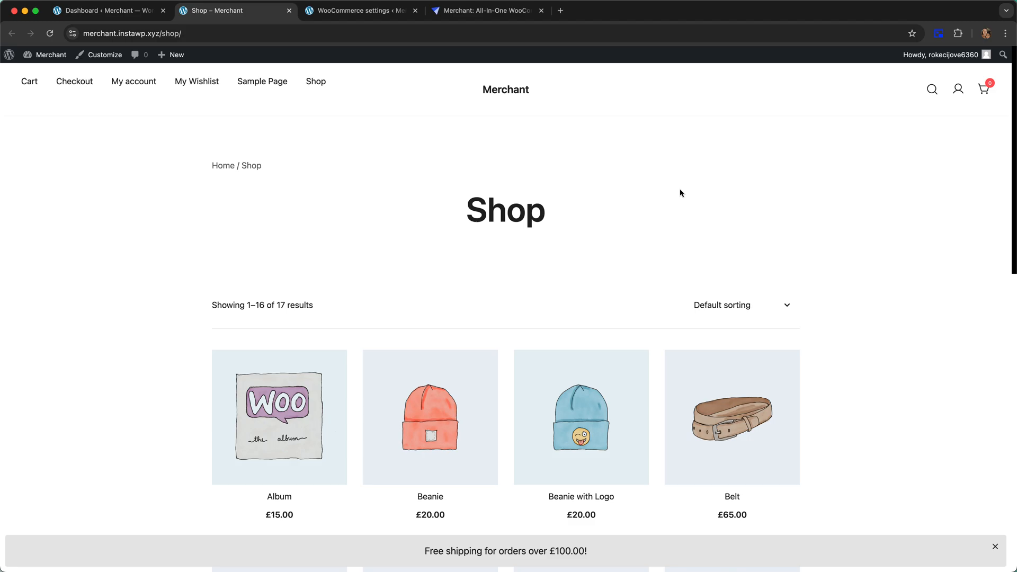
mouse_move(666, 197)
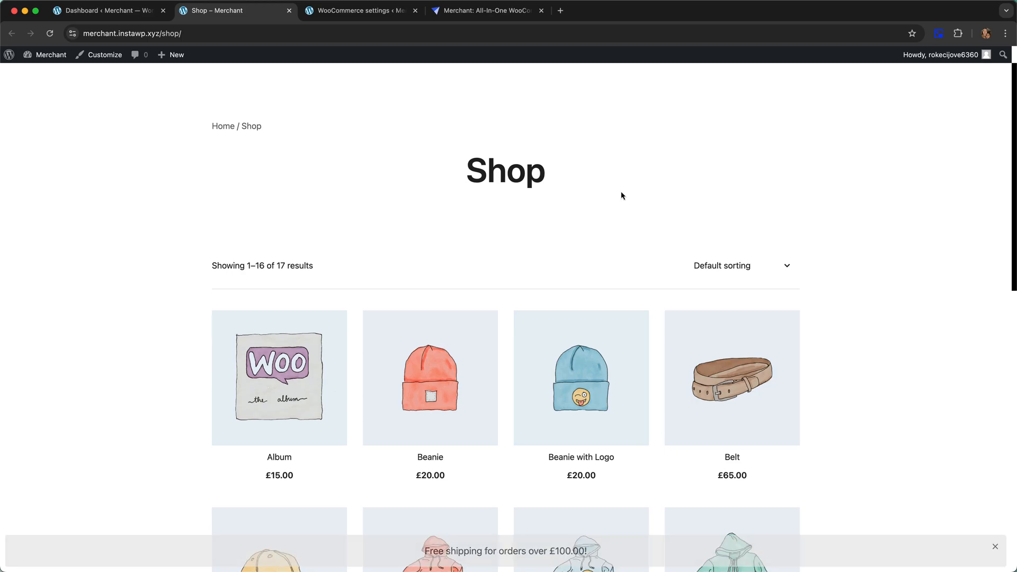
- Add the £20 Beanie with Logo to the cart, close the side cart, and browse the shop
scroll("down", 3)
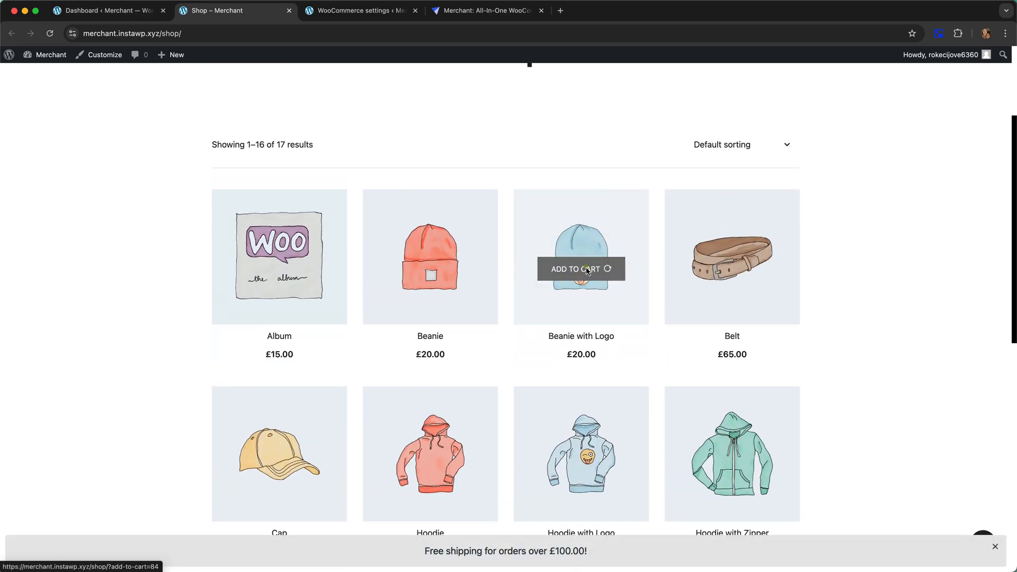
left_click(581, 269)
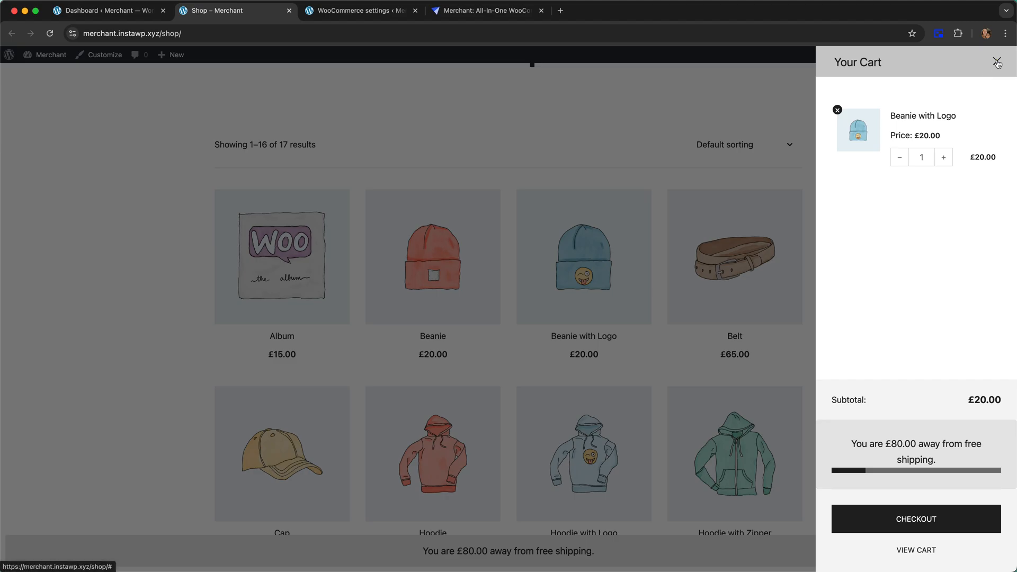
left_click(998, 64)
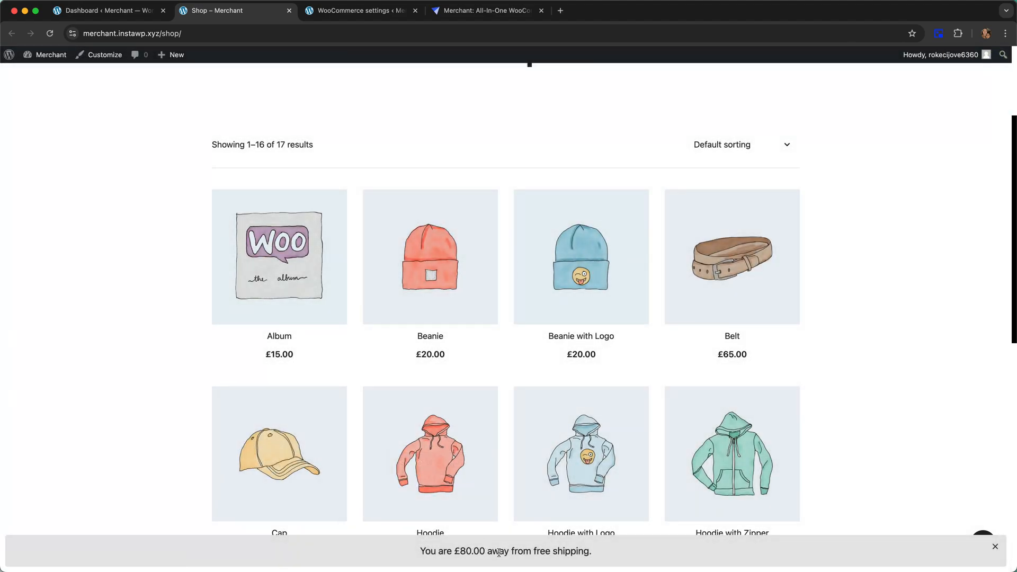
mouse_move(581, 257)
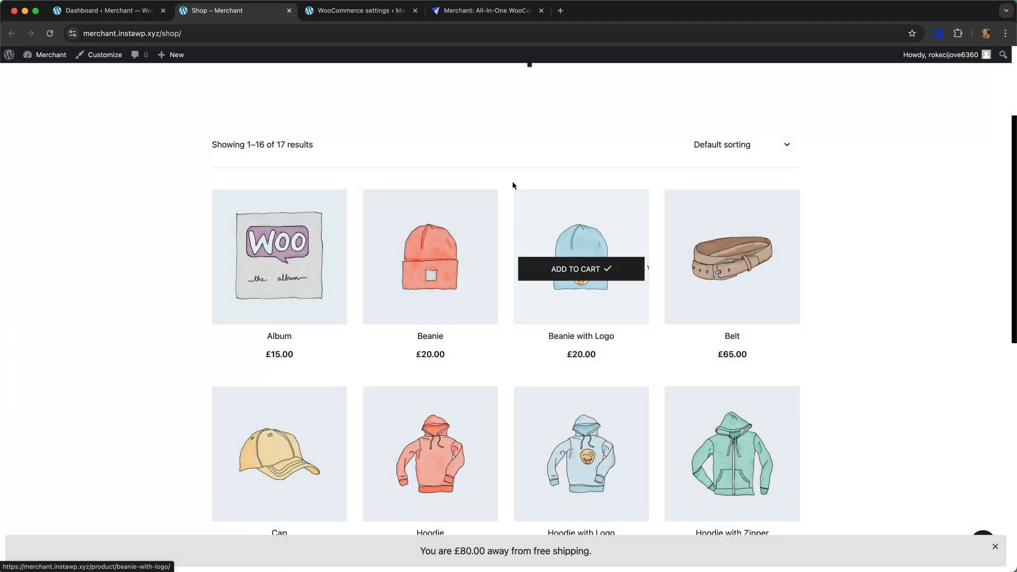
mouse_move(506, 165)
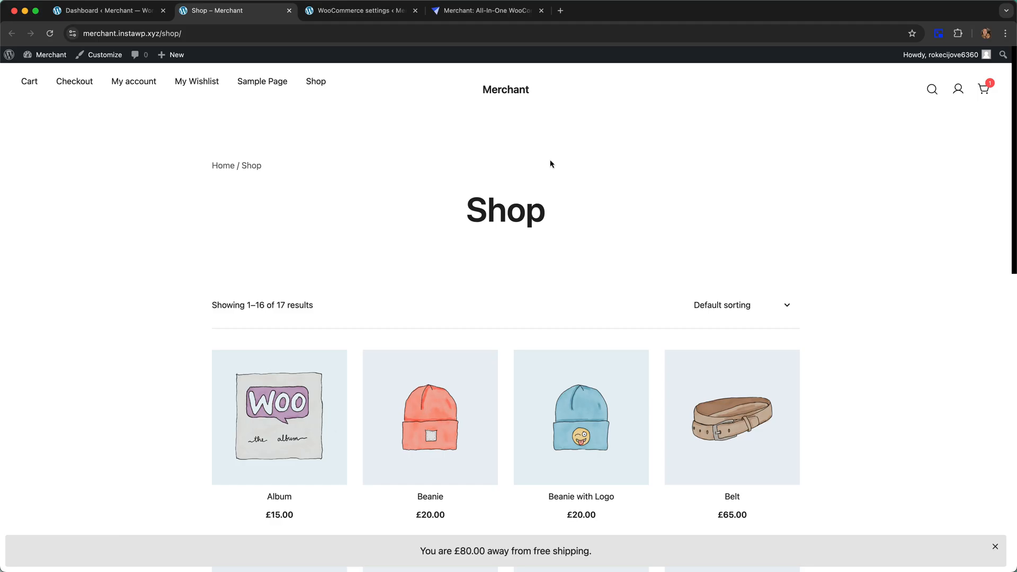
scroll("down", 3)
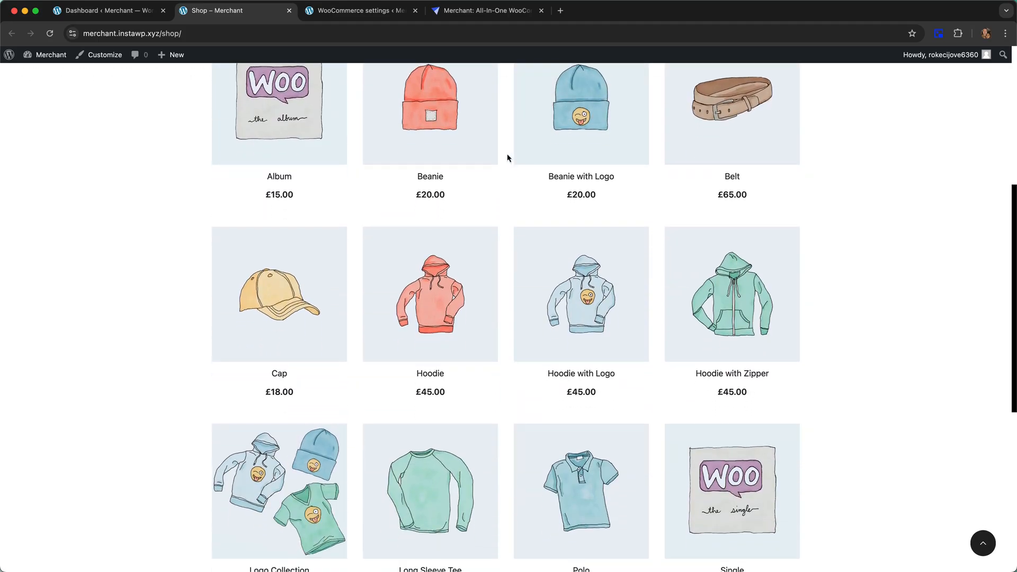
scroll("down", 3)
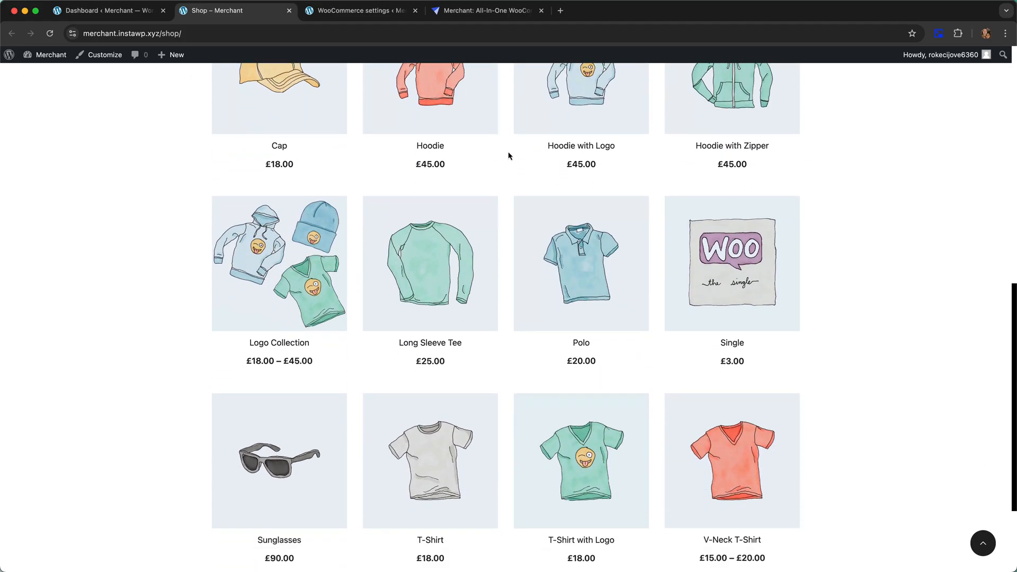
scroll("up", 3)
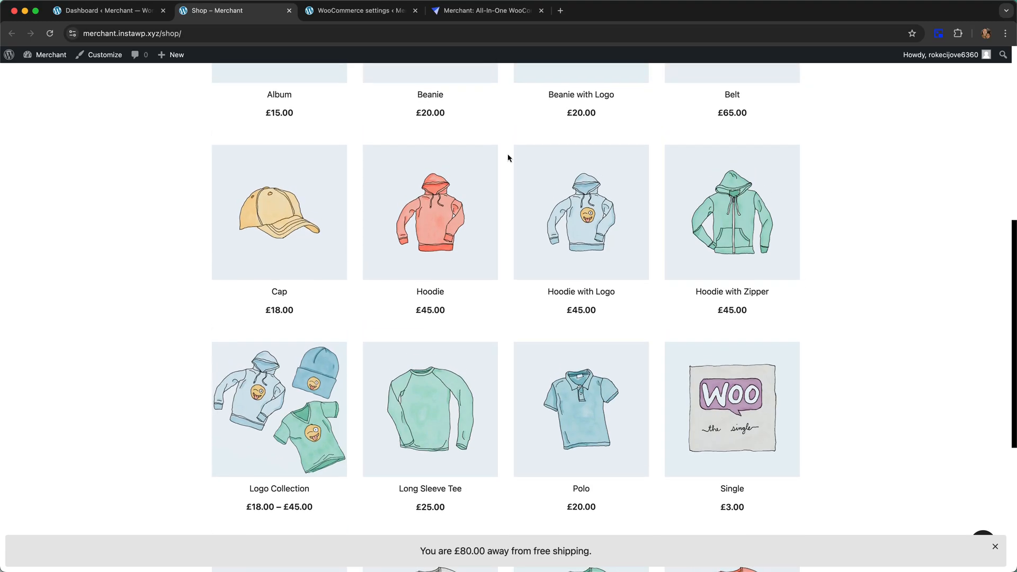
scroll("up", 3)
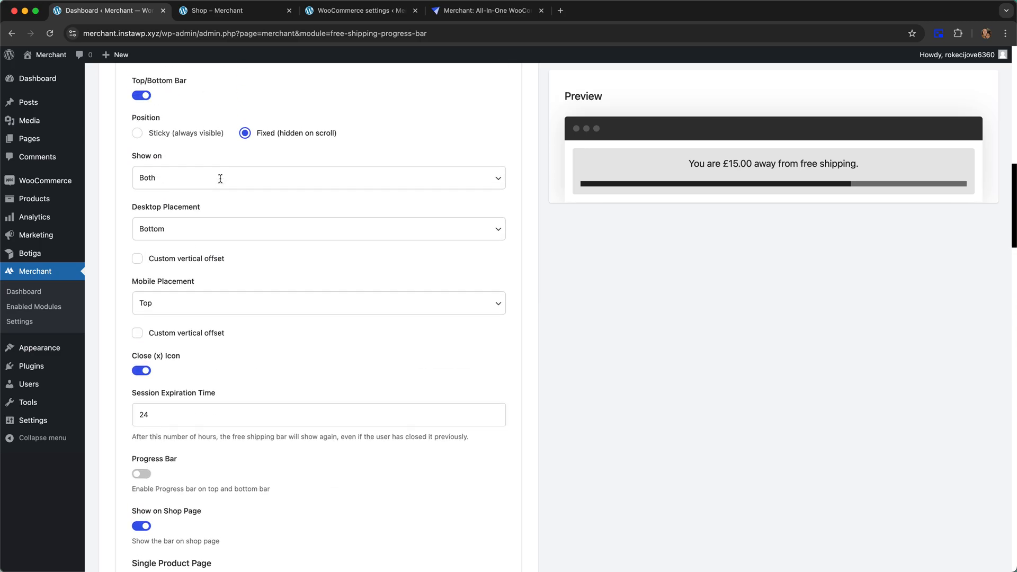
- Switch off the Top/Bottom Bar placement and save the Free Shipping Bar settings
left_click(140, 95)
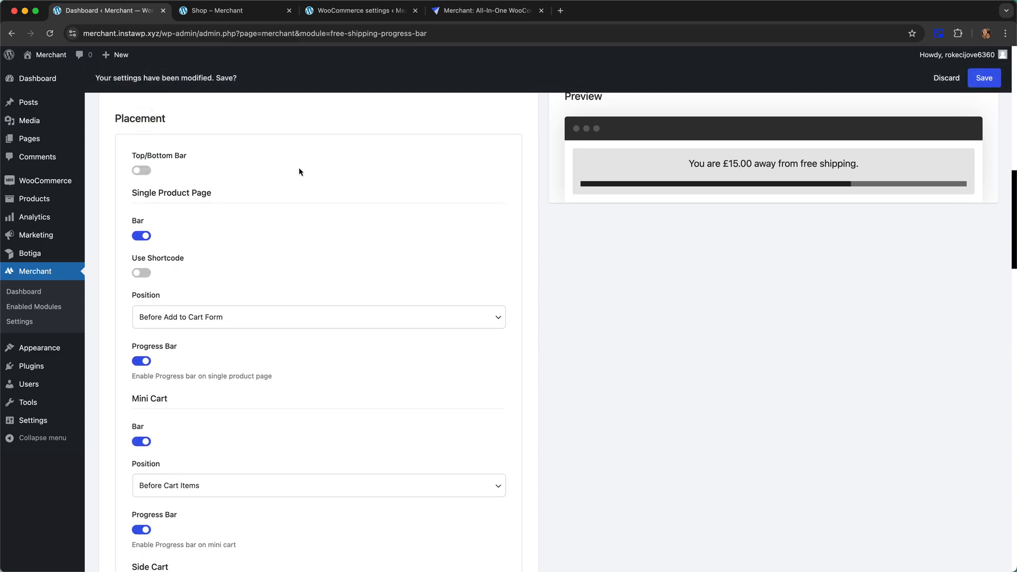
left_click(984, 78)
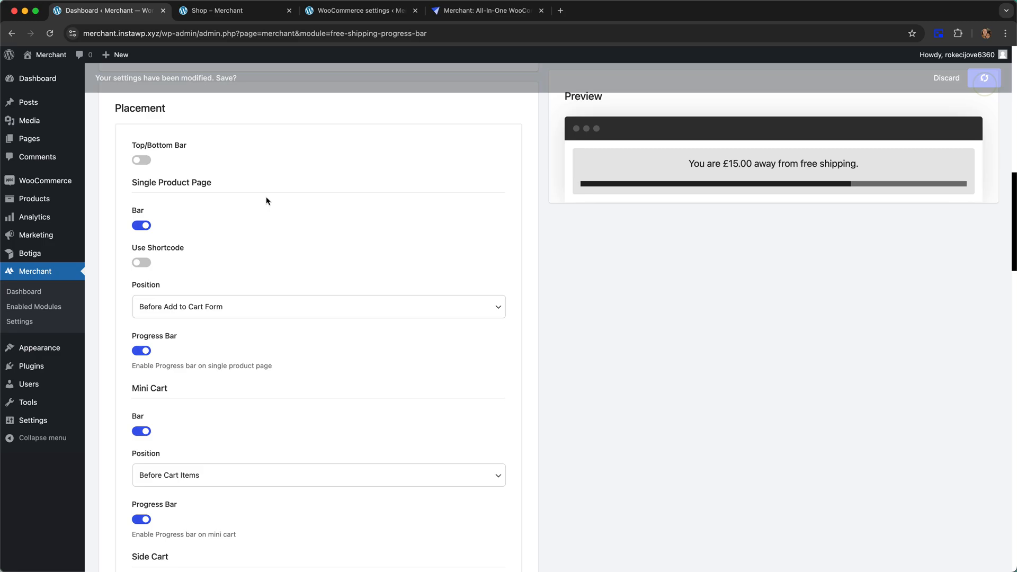
scroll("down", 3)
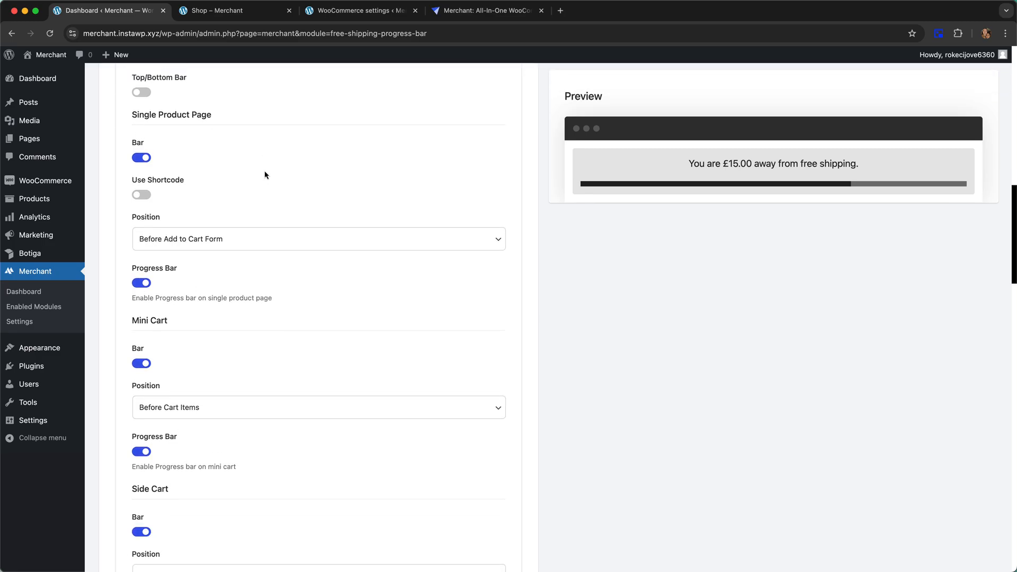
- Open the Beanie with Logo product page and save the progress bar changes in Merchant
left_click(220, 10)
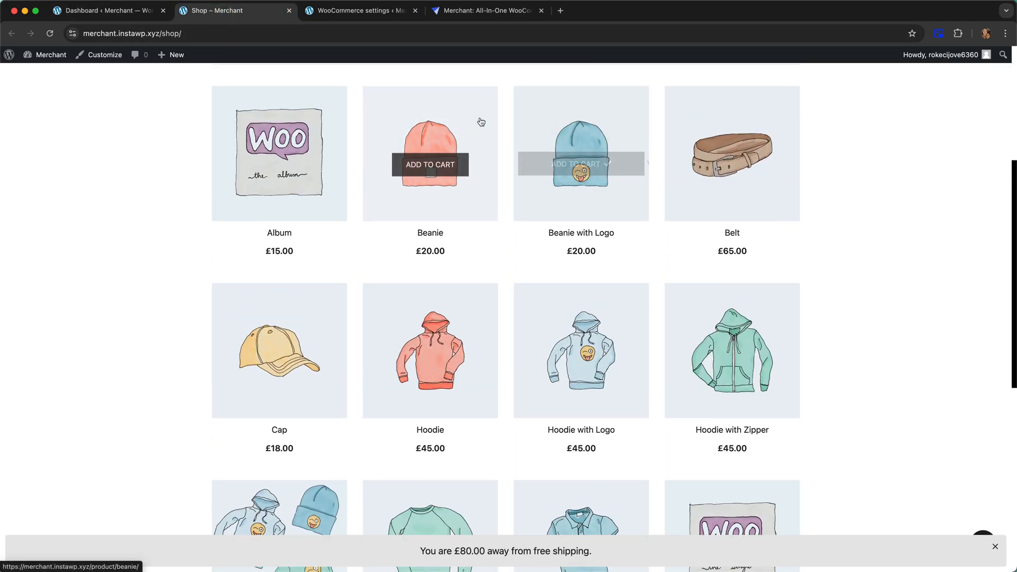
left_click(581, 153)
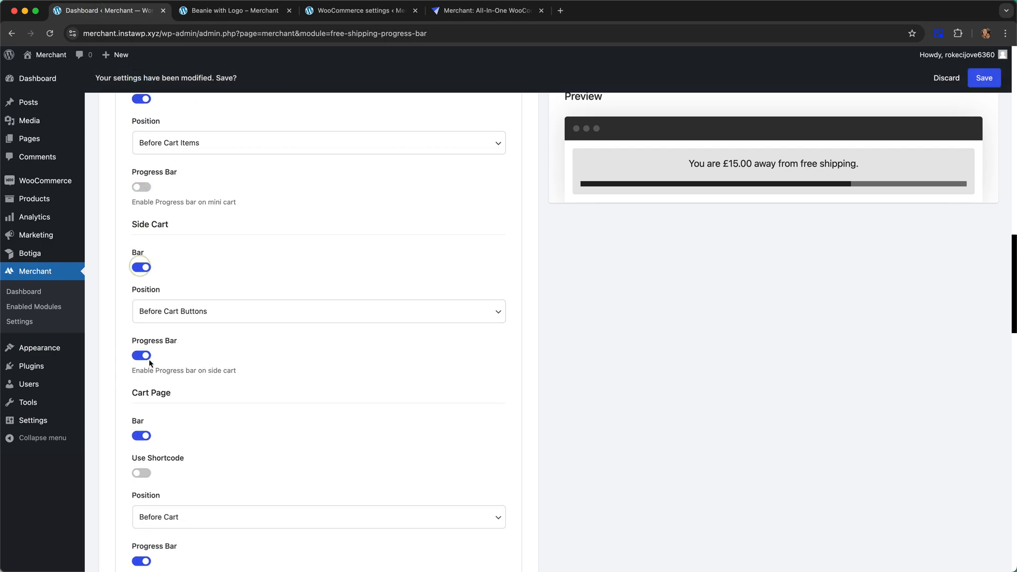
scroll("down", 3)
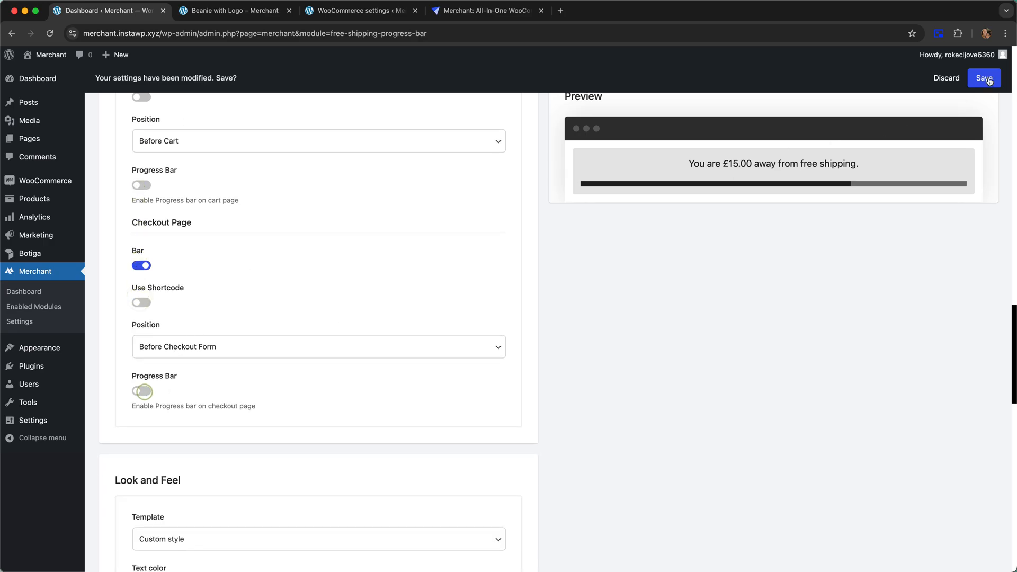
left_click(234, 10)
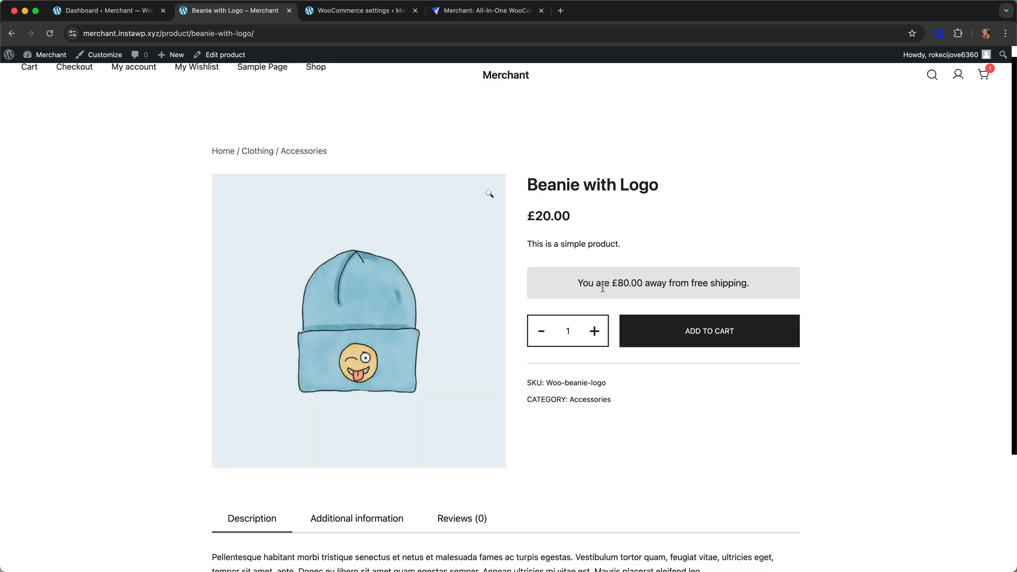
- Add a second Beanie with Logo and reach the Cart page showing £60.00 away
scroll("down", 3)
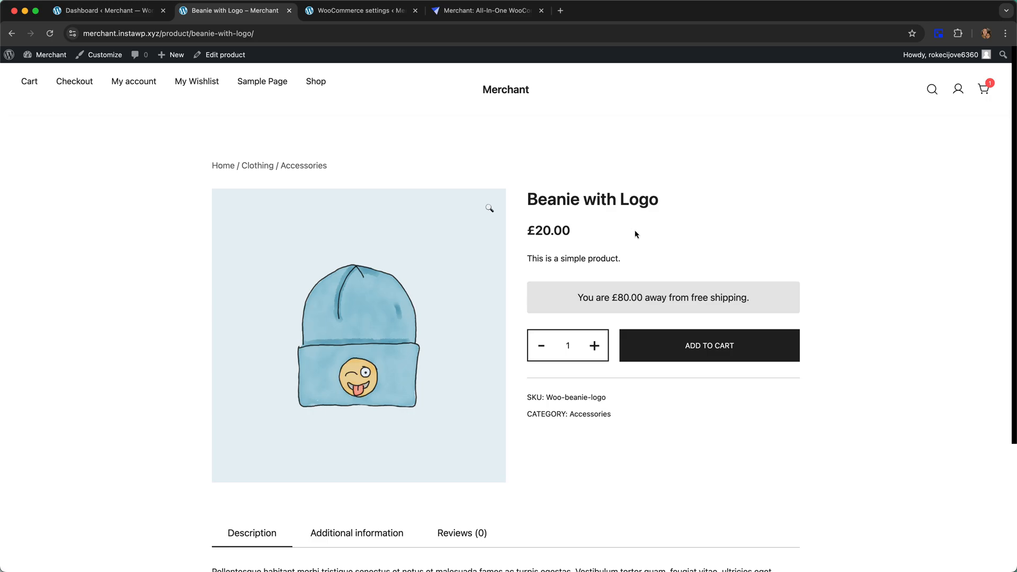
mouse_move(664, 288)
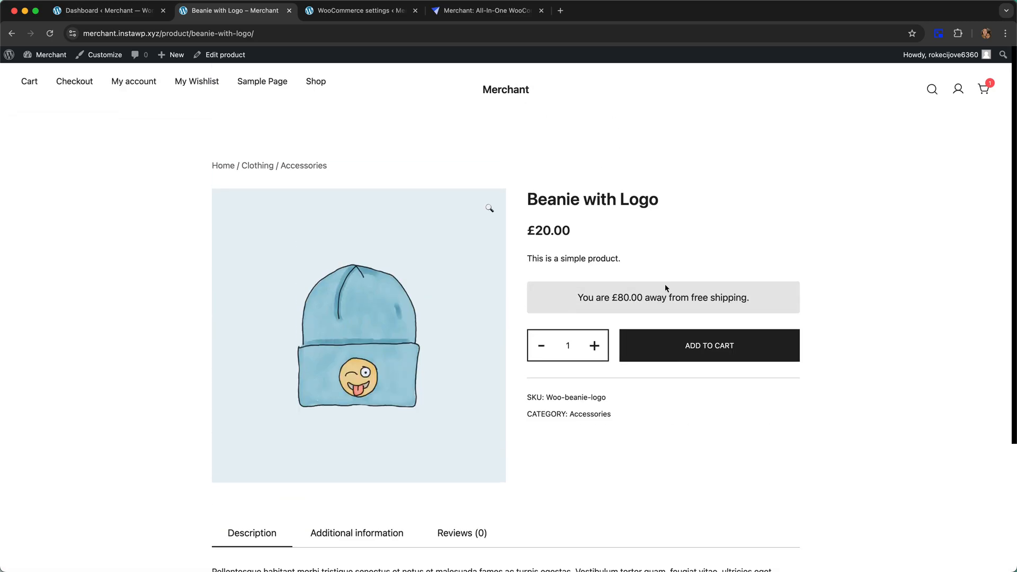
left_click(709, 345)
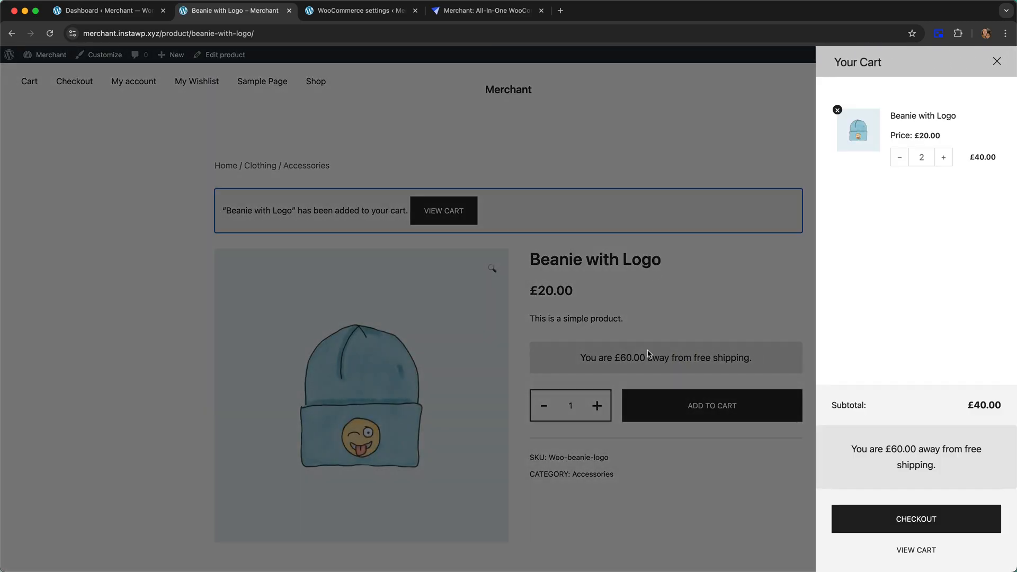
mouse_move(622, 367)
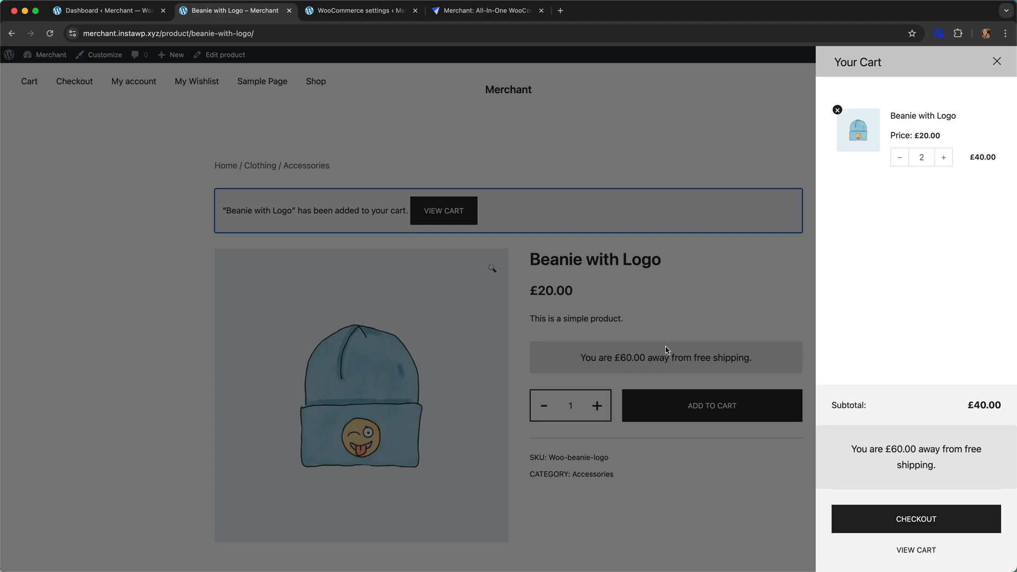
mouse_move(893, 112)
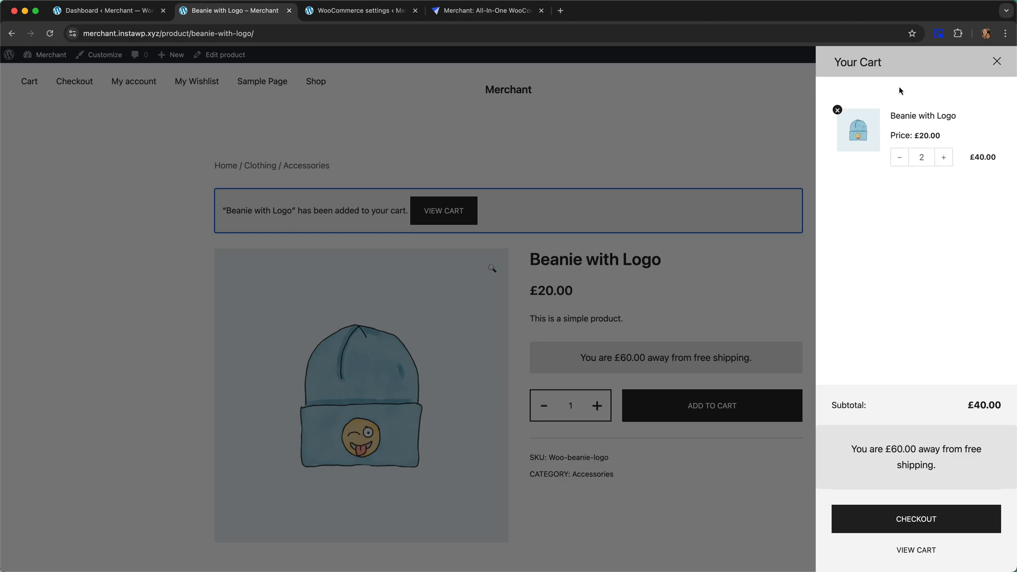
mouse_move(809, 193)
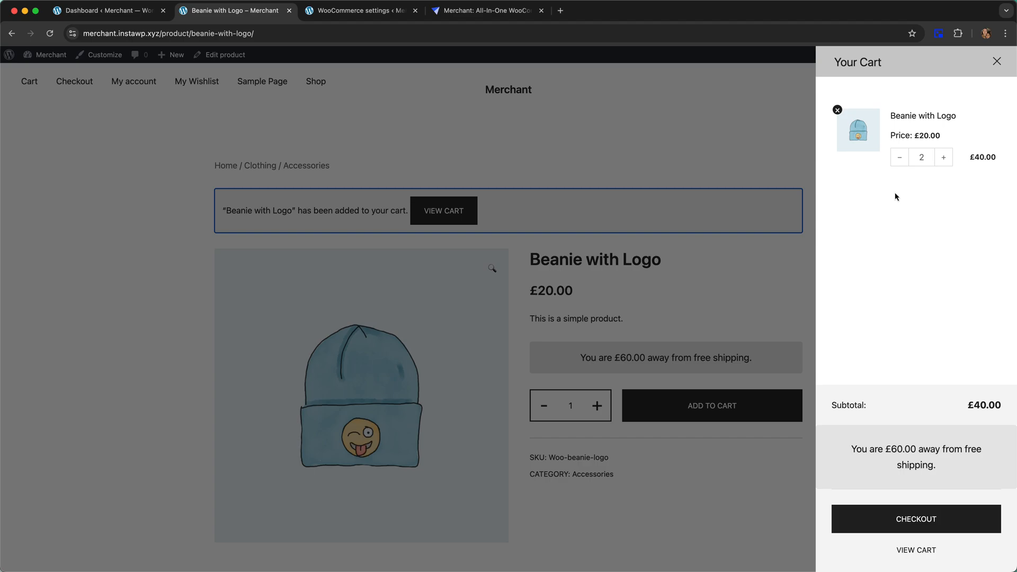
mouse_move(911, 448)
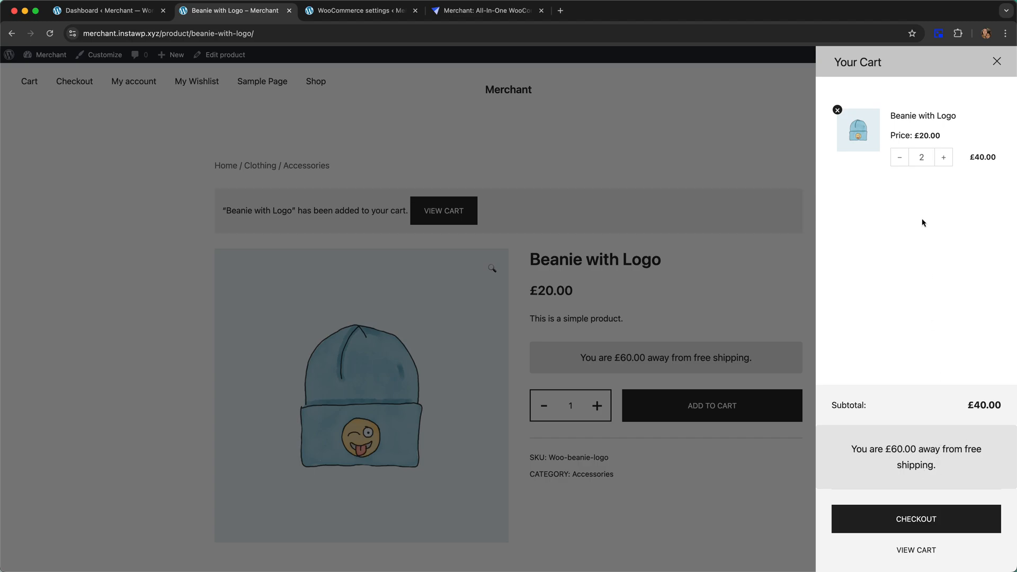
left_click(997, 61)
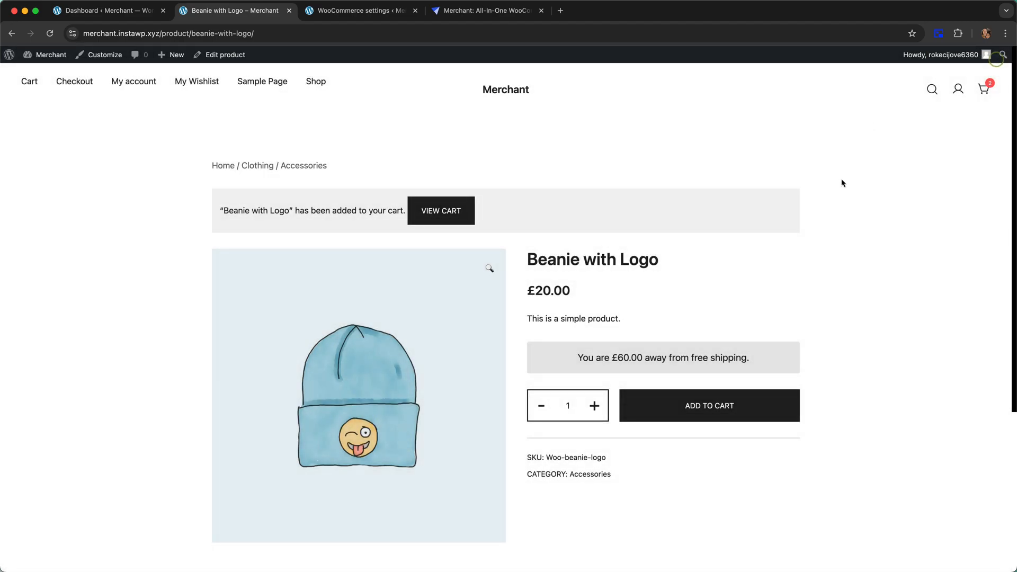
left_click(984, 89)
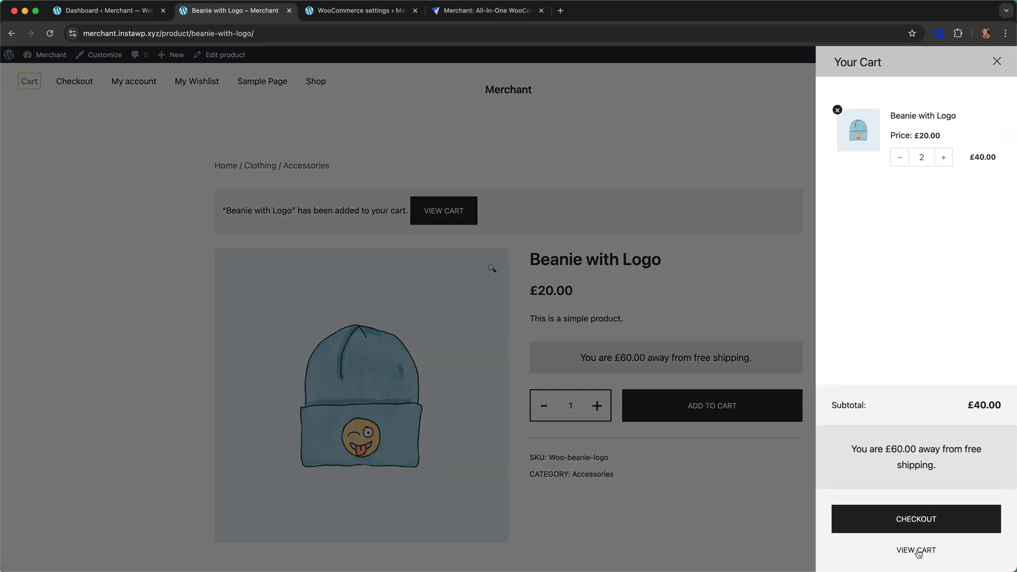
left_click(916, 550)
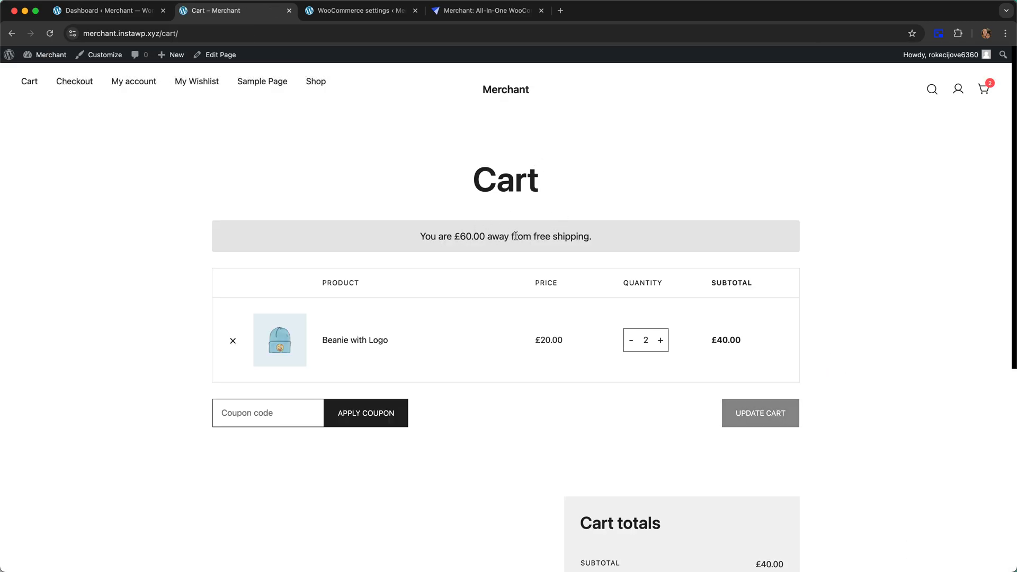
- Scroll the Checkout page to review the £60.00-away free shipping notice above Billing details
scroll("down", 3)
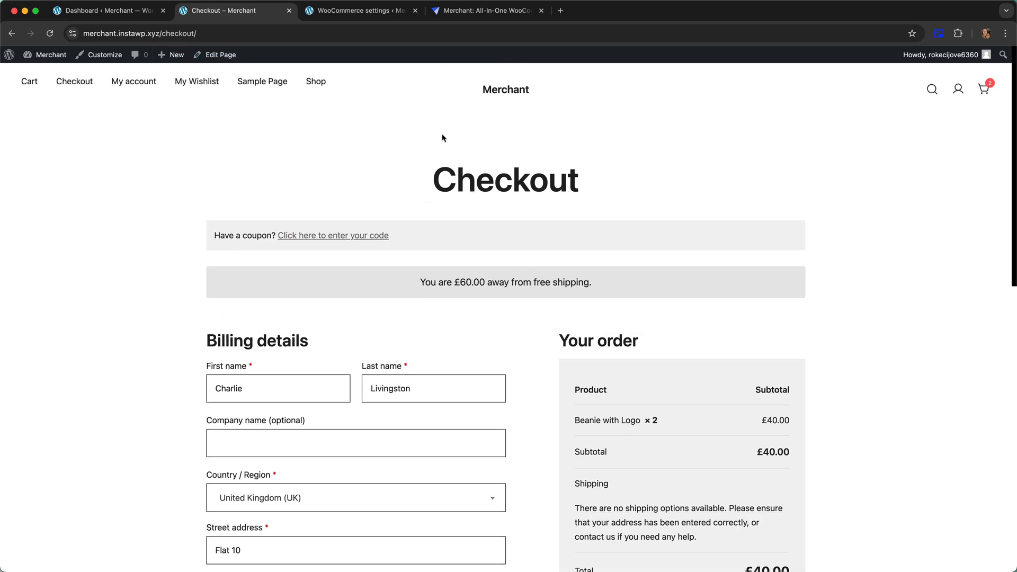
mouse_move(511, 161)
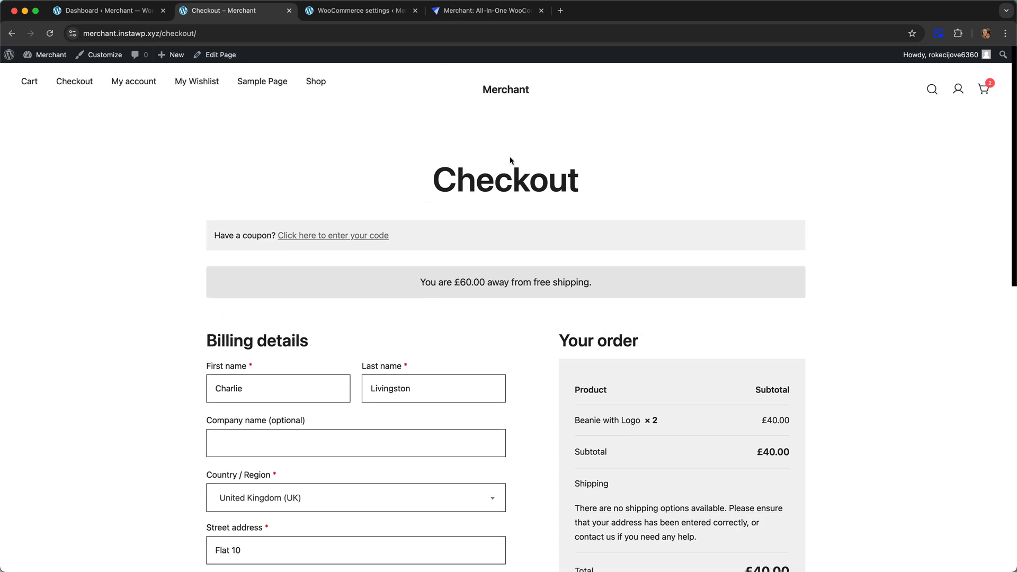
scroll("down", 3)
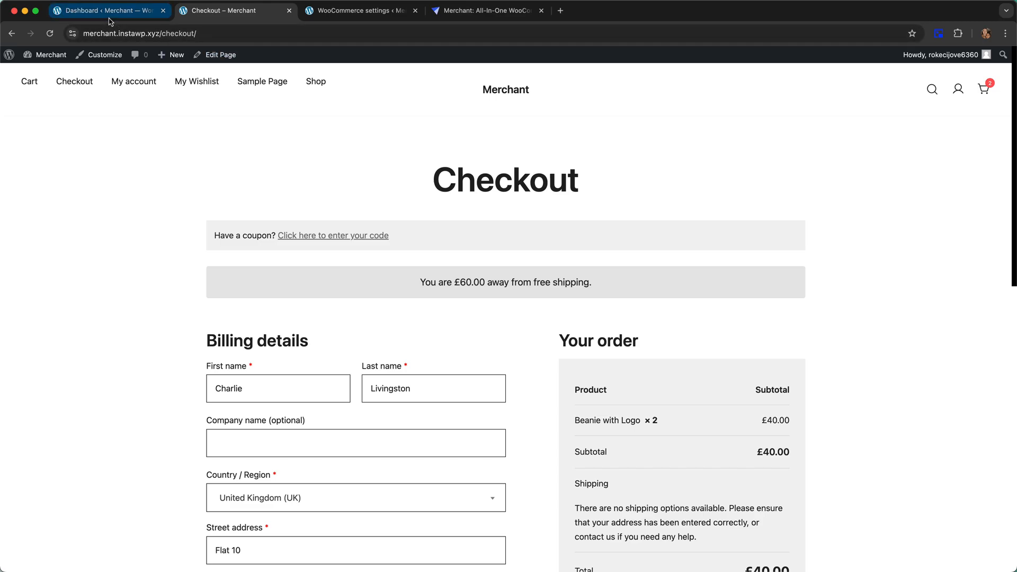
- Go through Merchant's Free Shipping Bar placement settings, then return to the storefront checkout
left_click(108, 11)
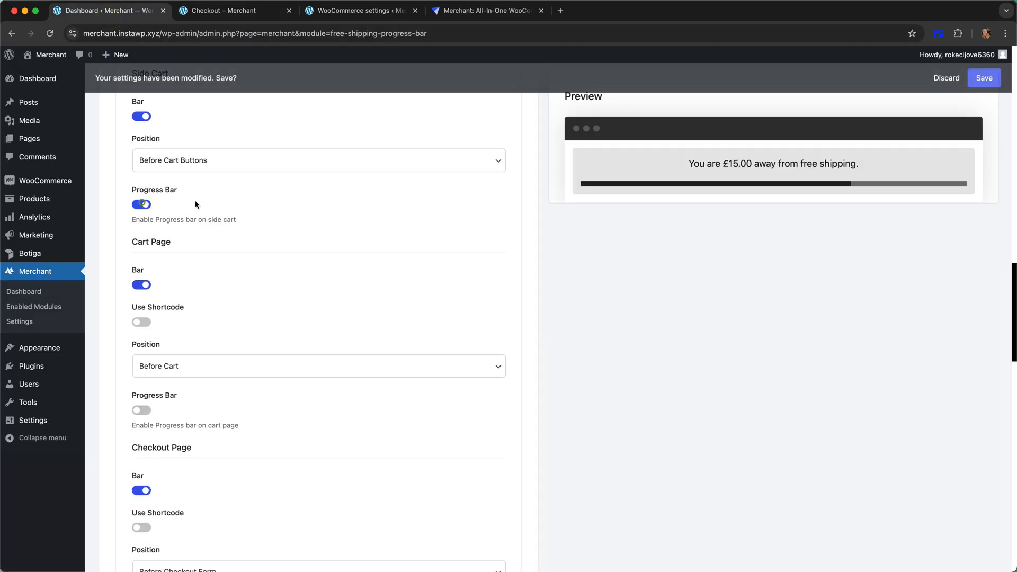
scroll("down", 3)
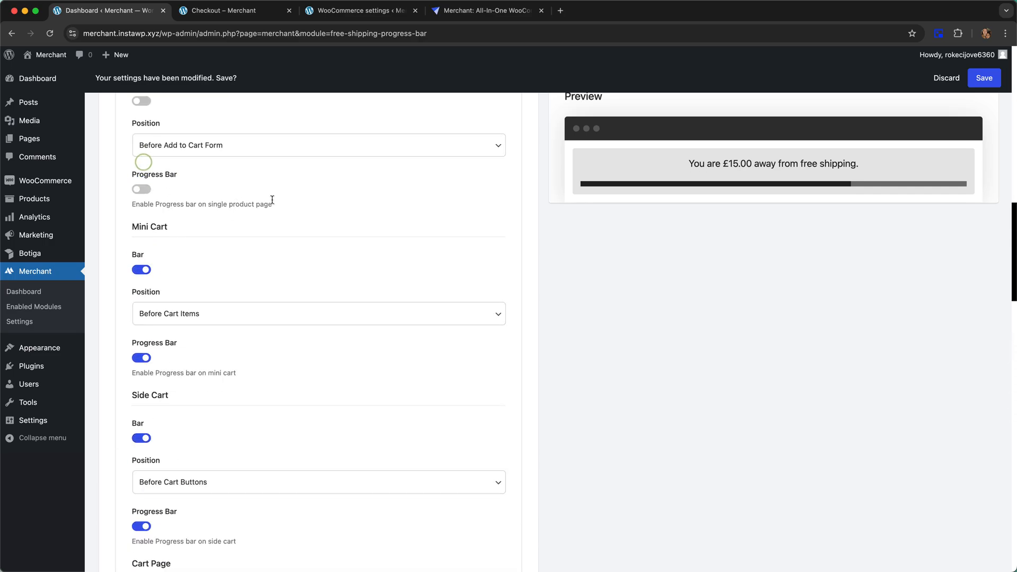
scroll("down", 3)
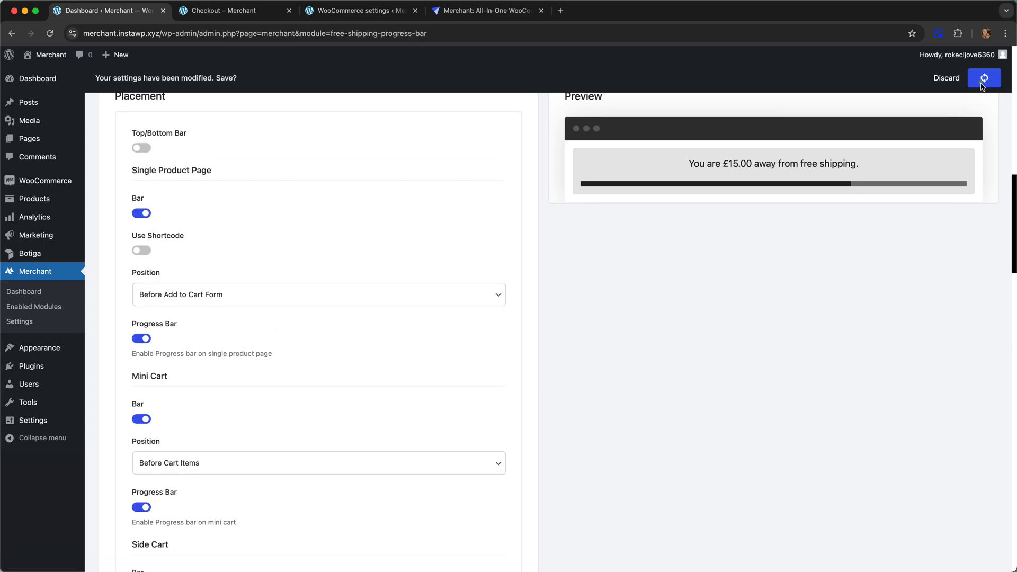
left_click(236, 11)
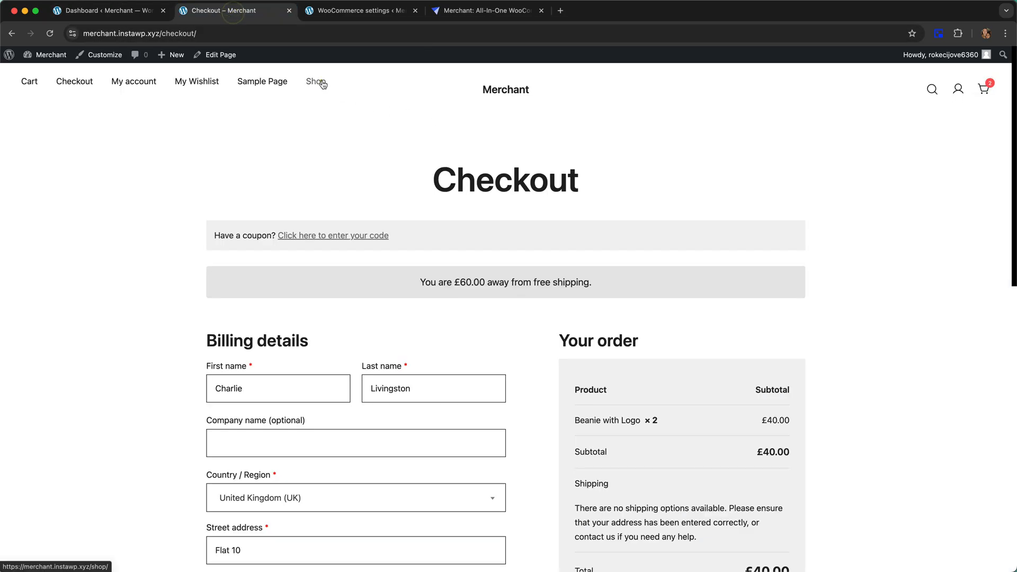
- View the Beanie product page's progress bar from Shop, then return to the bar settings
left_click(315, 81)
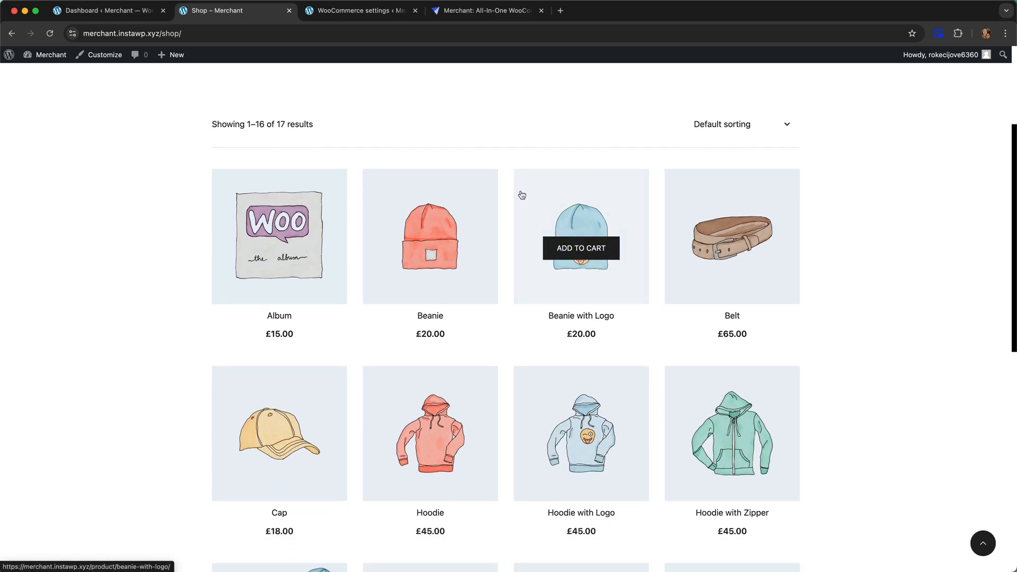
left_click(429, 237)
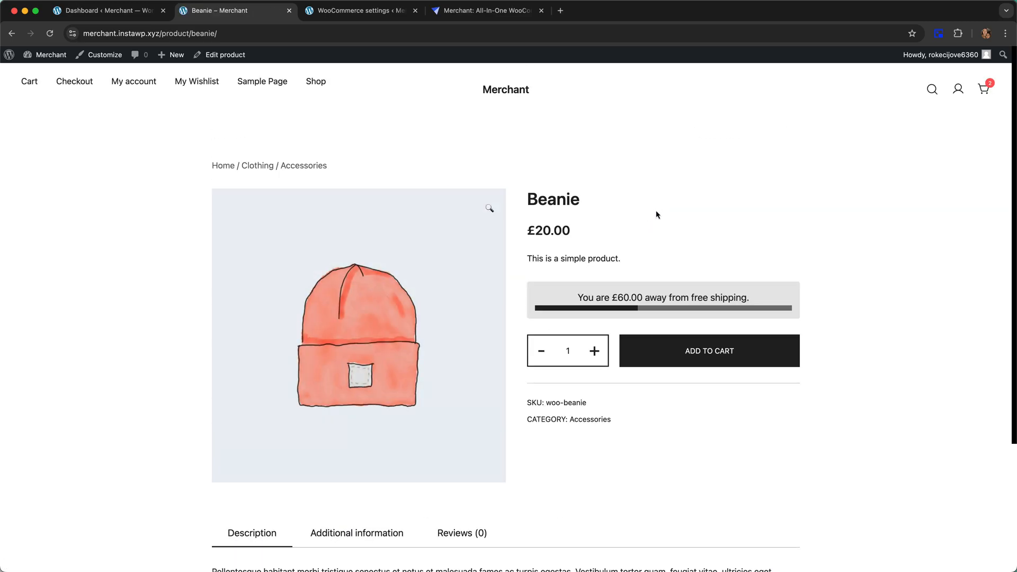
mouse_move(616, 315)
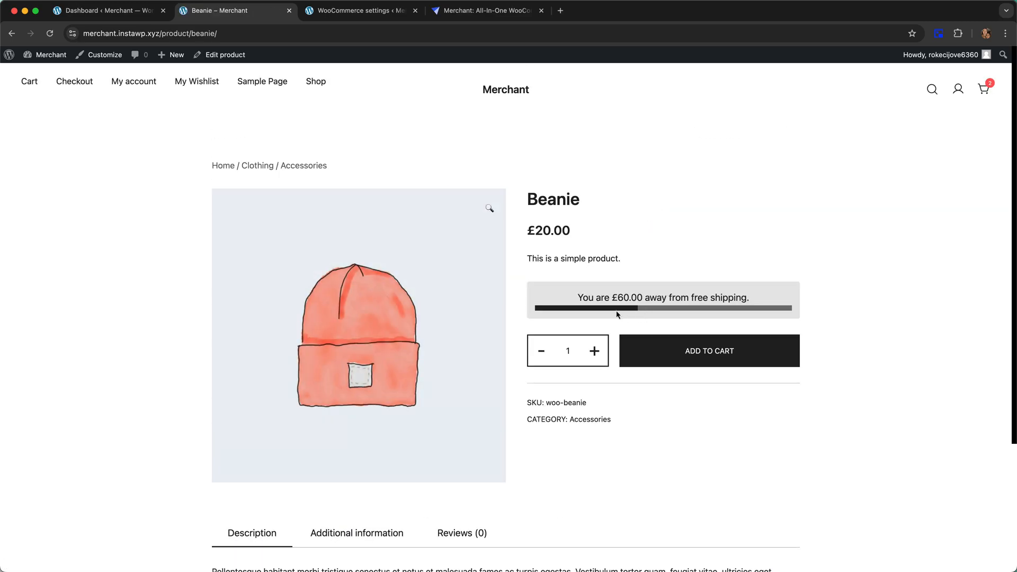
mouse_move(479, 263)
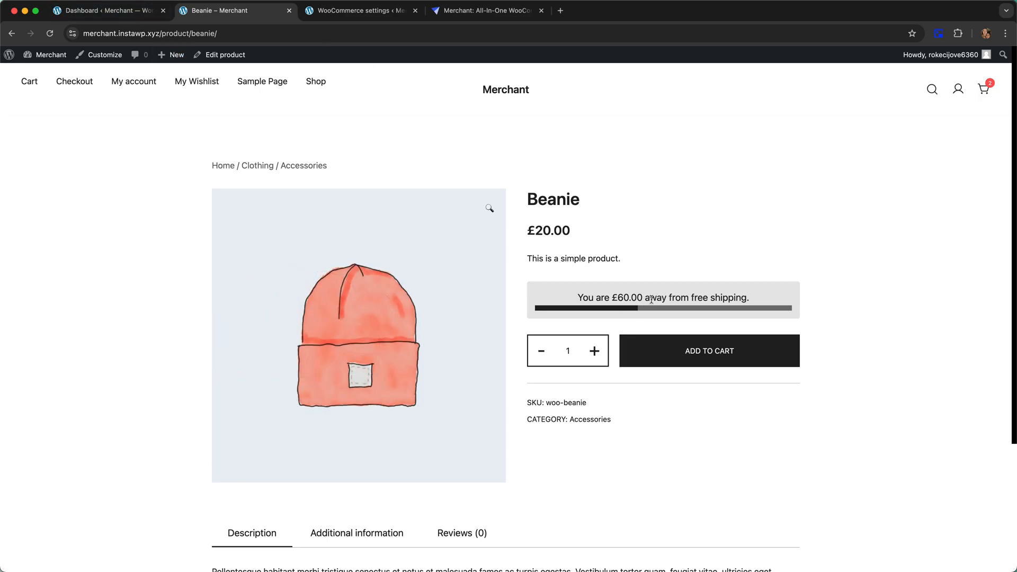
left_click(107, 10)
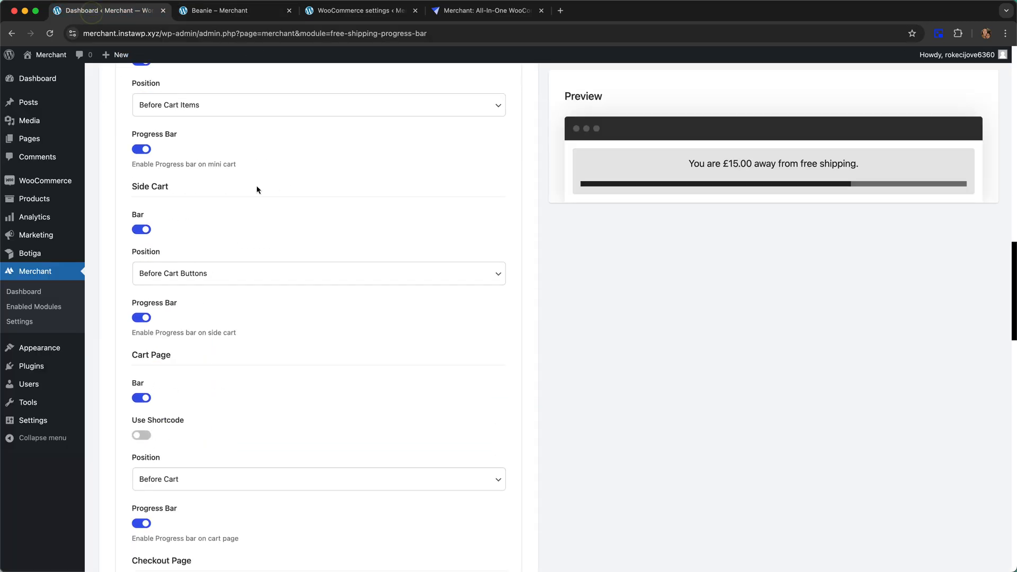
- Drag the Text Bottom Spacing slider to 15 PX and save
scroll("down", 3)
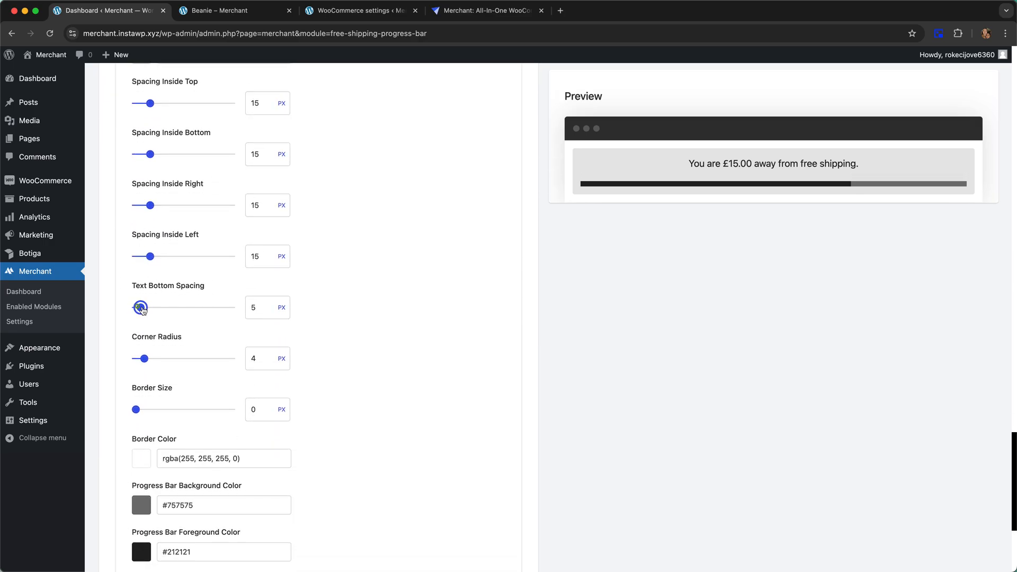
left_click_drag(141, 307, 148, 307)
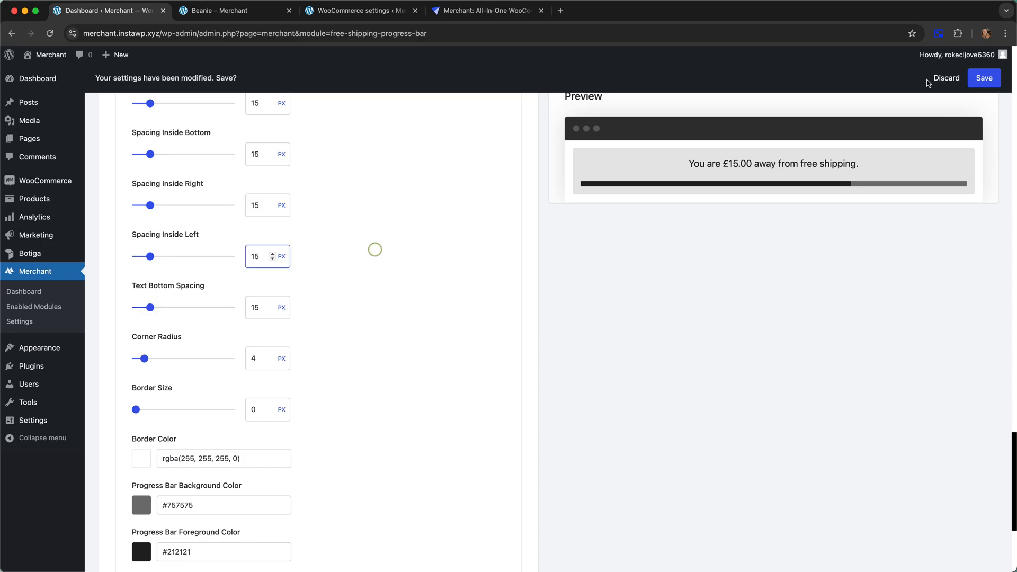
left_click(234, 11)
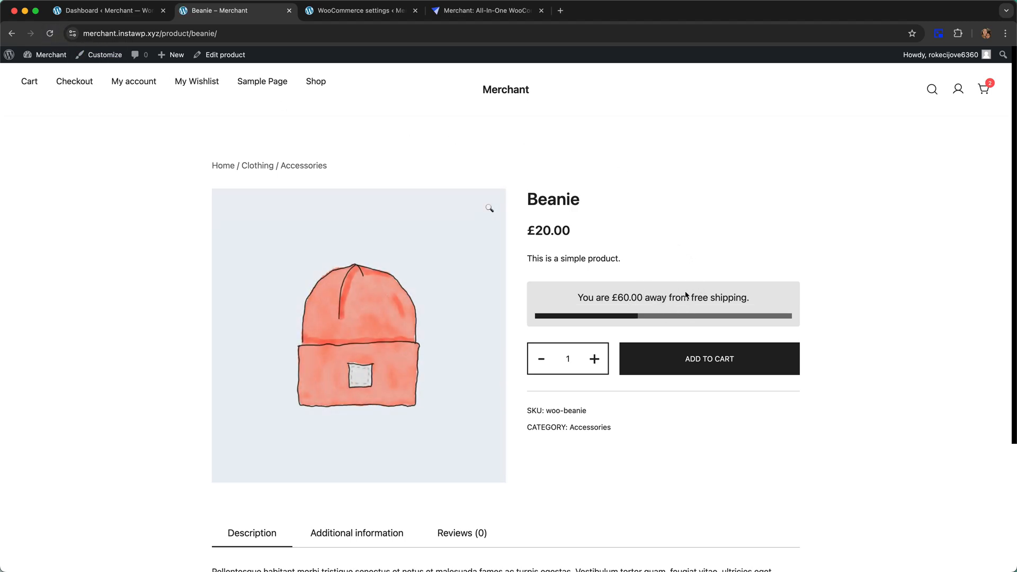
- Add the Beanie to the cart twice and close the side cart
left_click(708, 359)
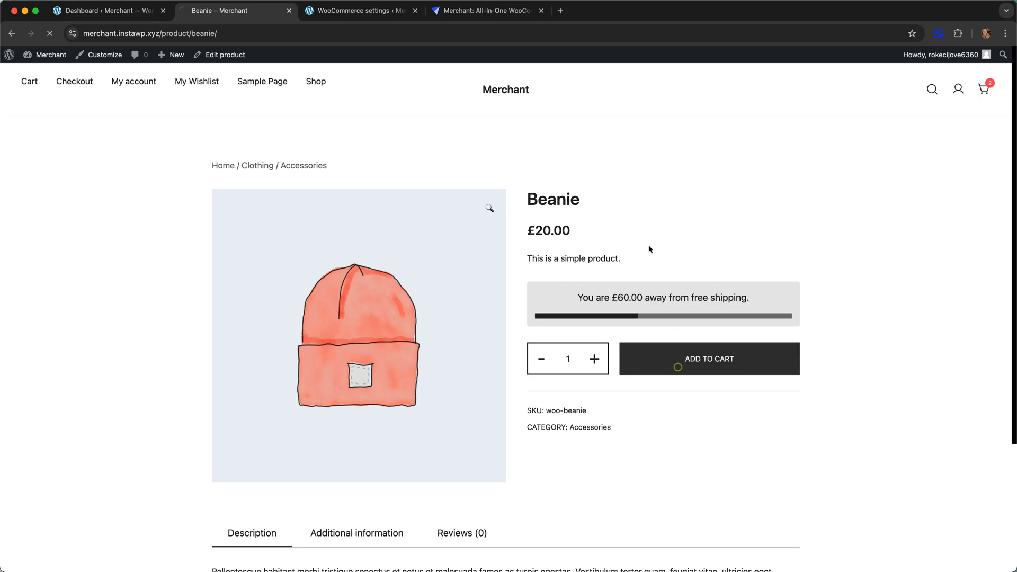
left_click(708, 359)
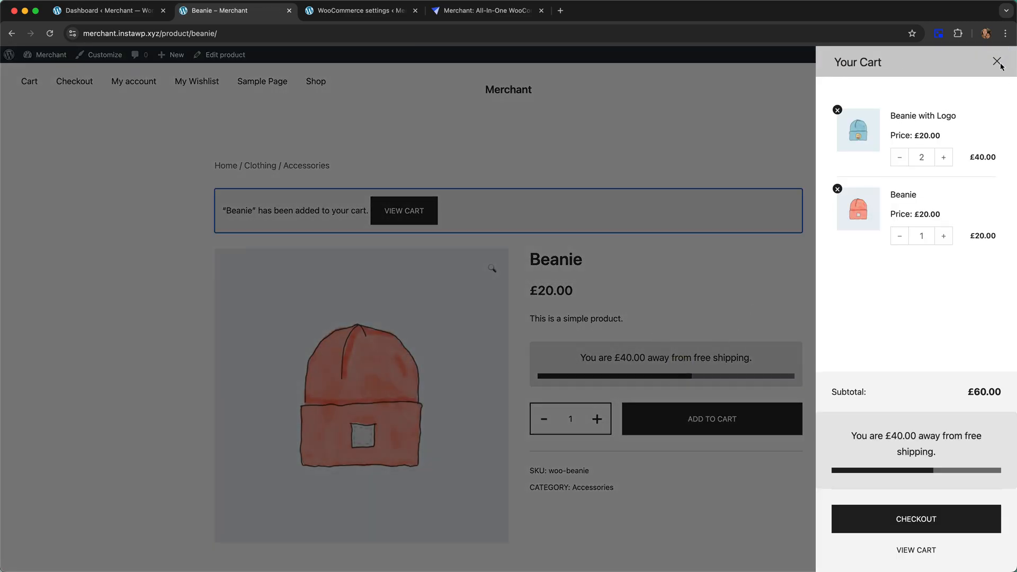
left_click(997, 62)
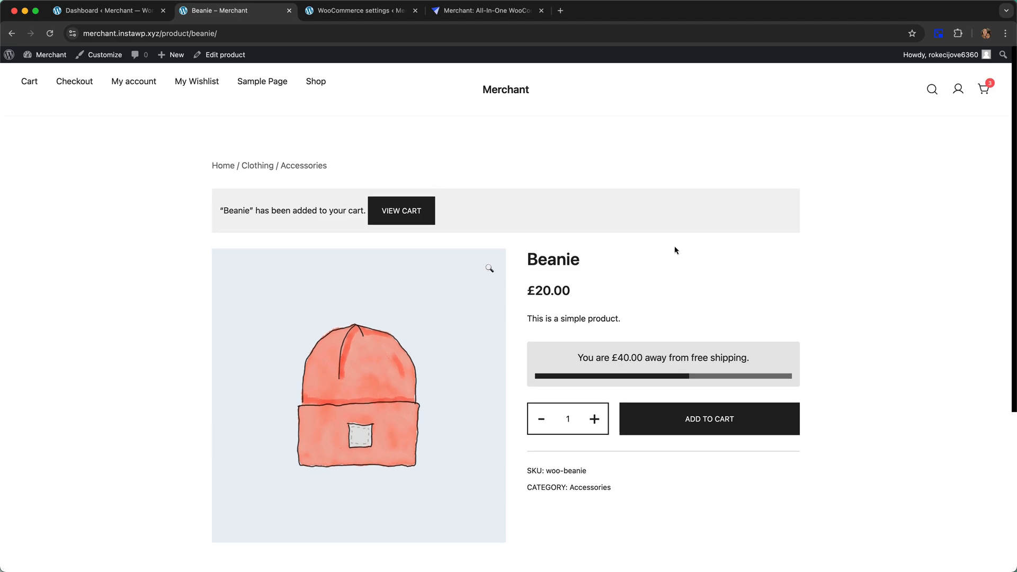
mouse_move(722, 379)
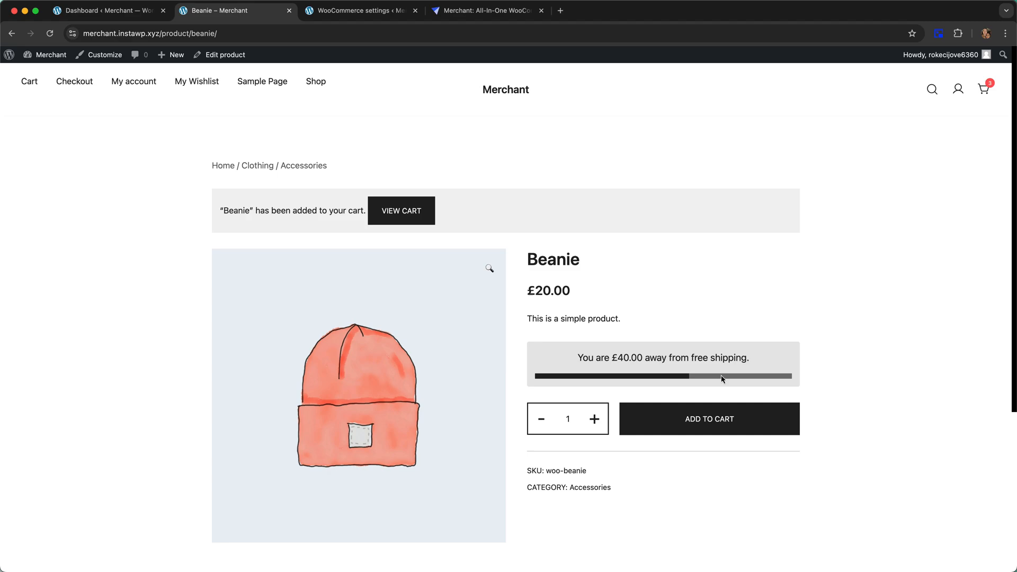
mouse_move(693, 267)
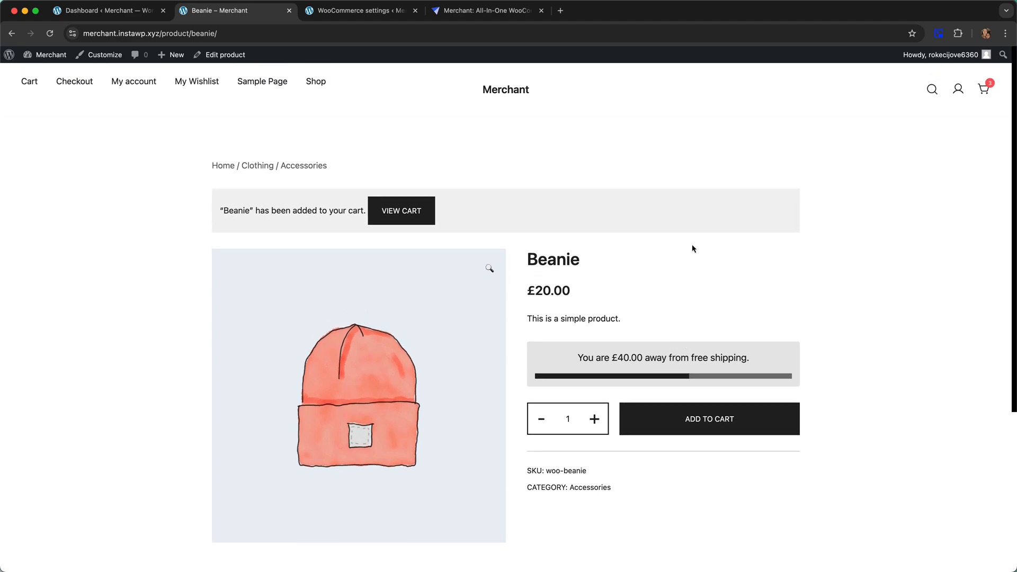
mouse_move(811, 205)
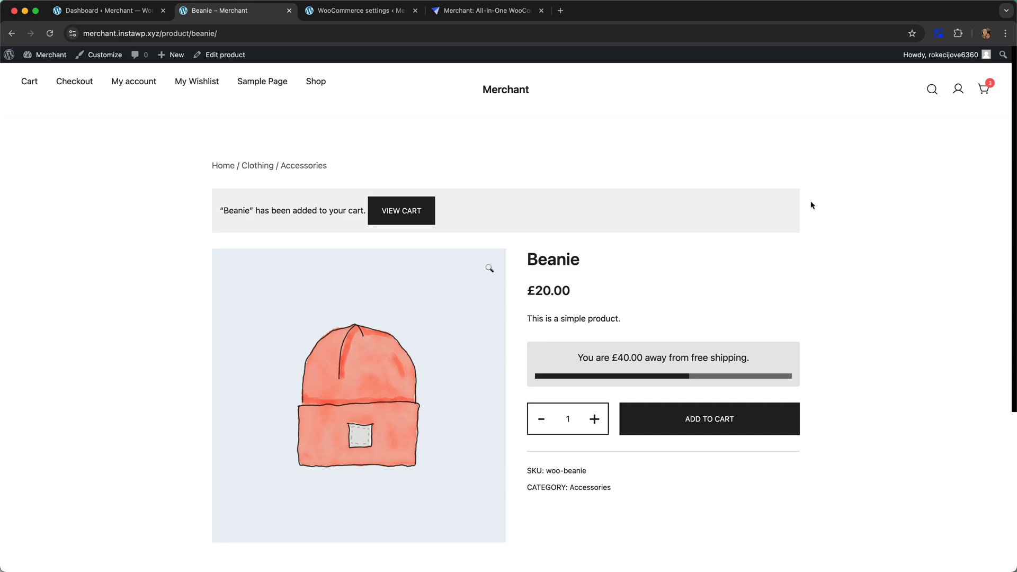
- Check the mini cart and side cart bars showing £20.00 remaining, then open the cart page
left_click(983, 89)
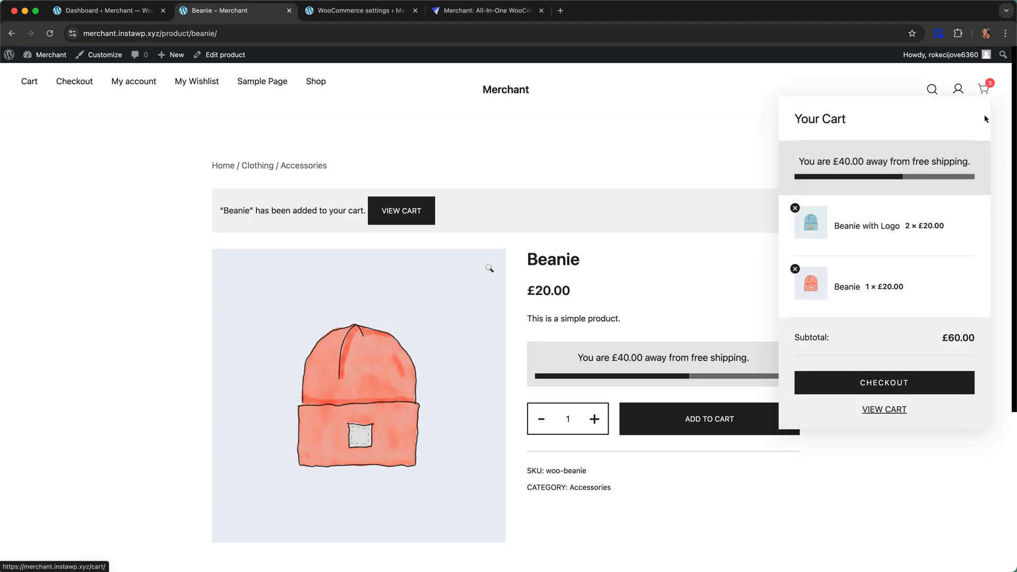
mouse_move(893, 161)
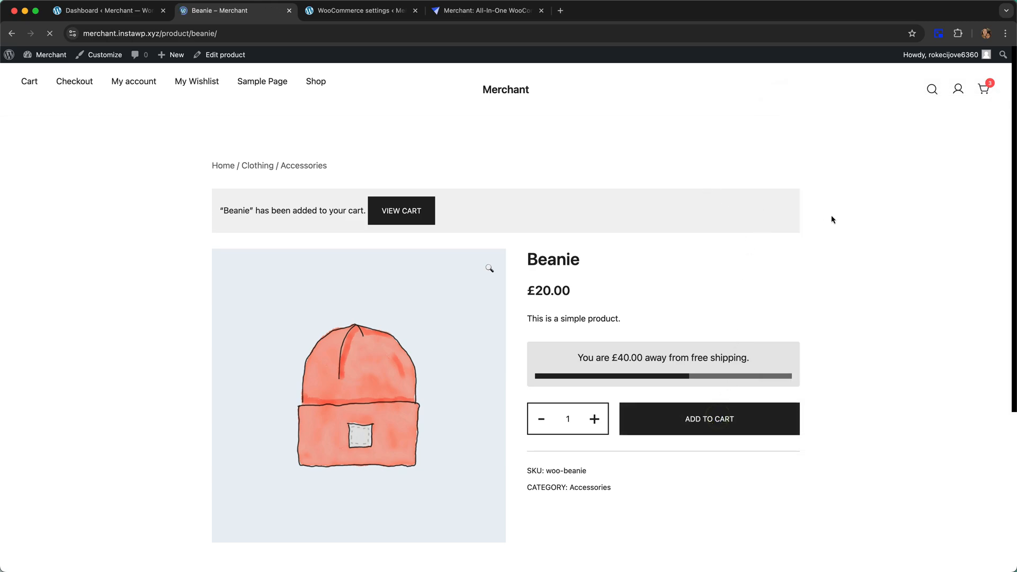
left_click(708, 418)
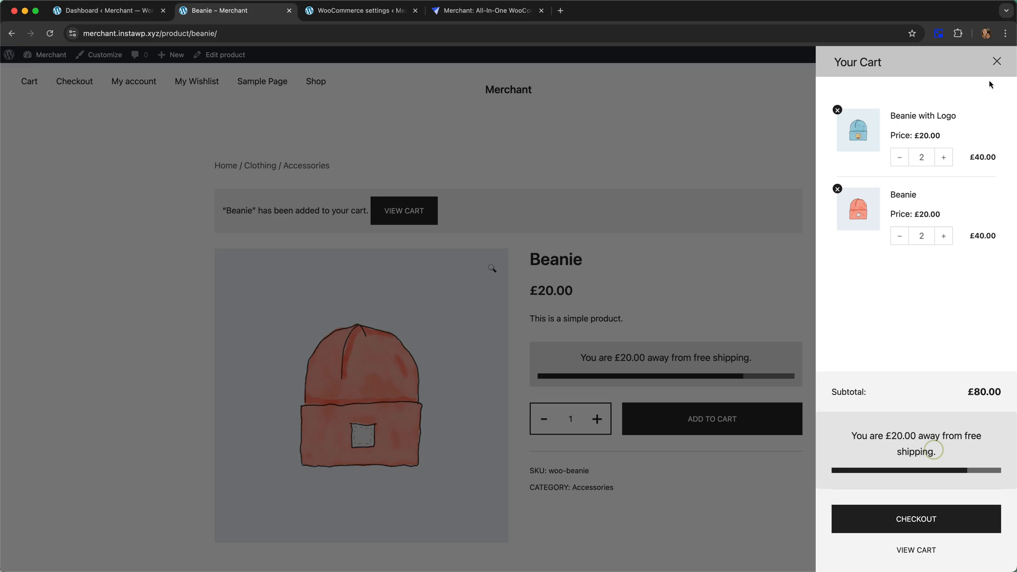
left_click(997, 61)
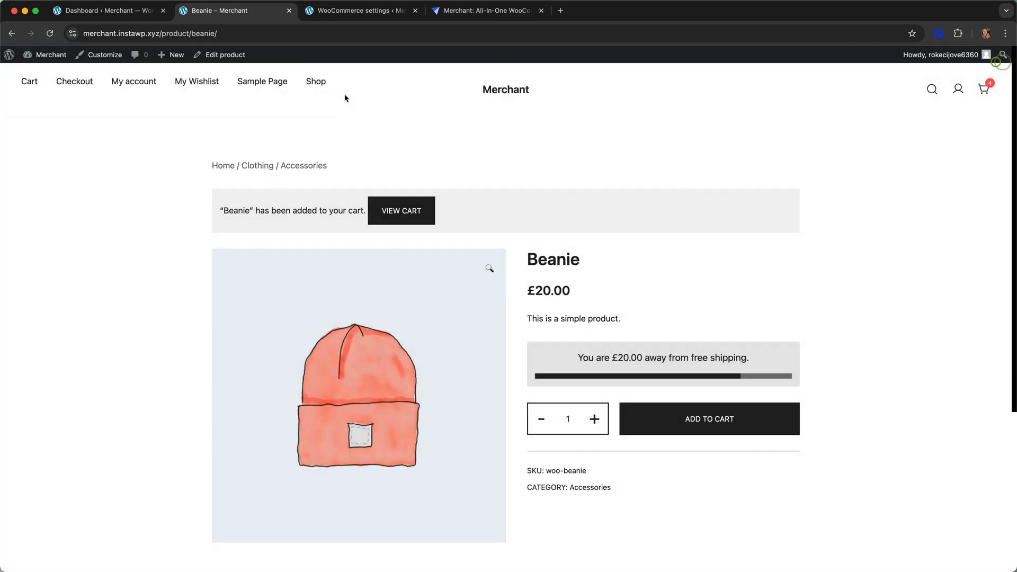
left_click(983, 89)
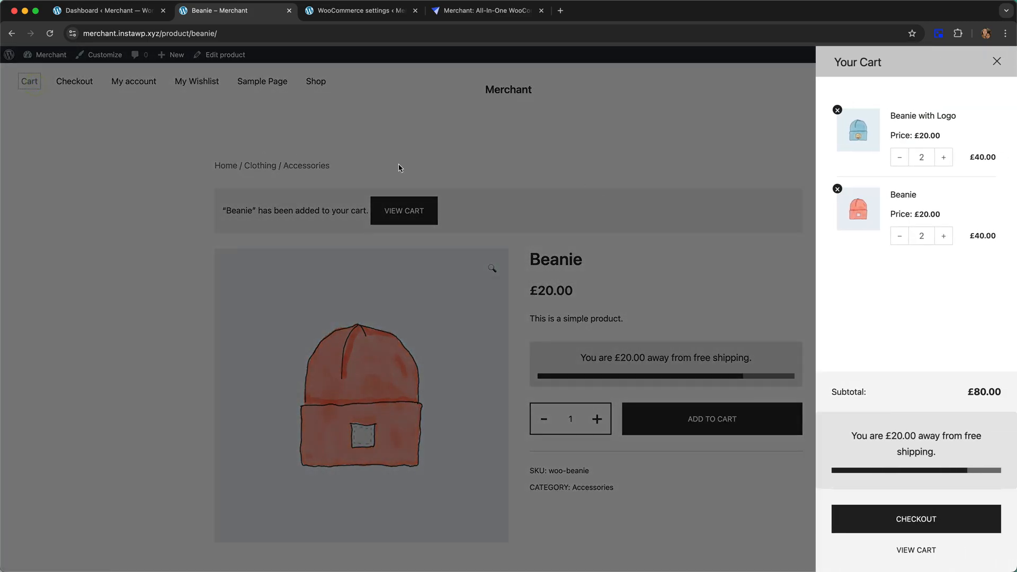
left_click(915, 550)
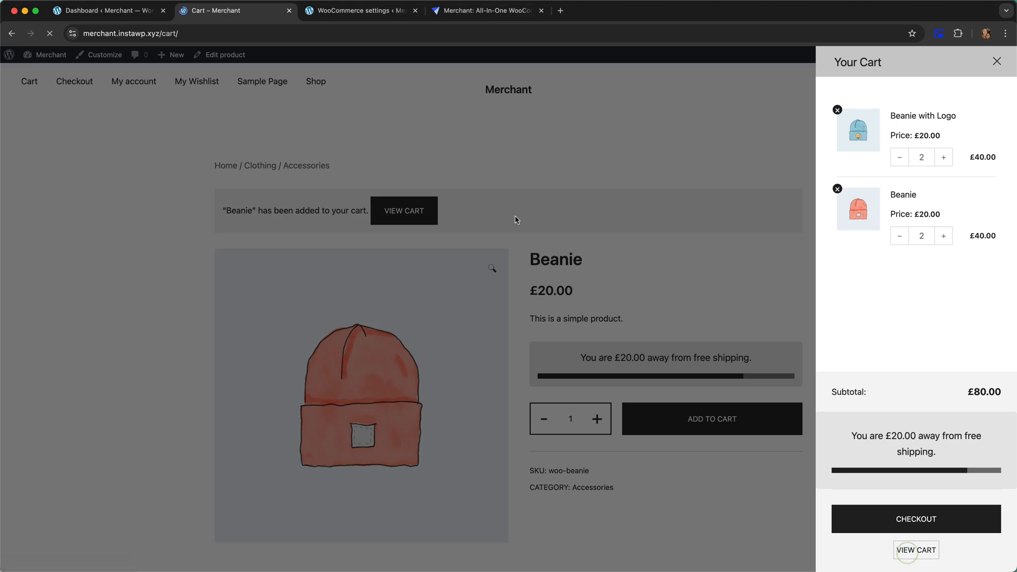
- Review the £20.00-away progress bar on Cart and Checkout, then go to the Shop listing
left_click(915, 550)
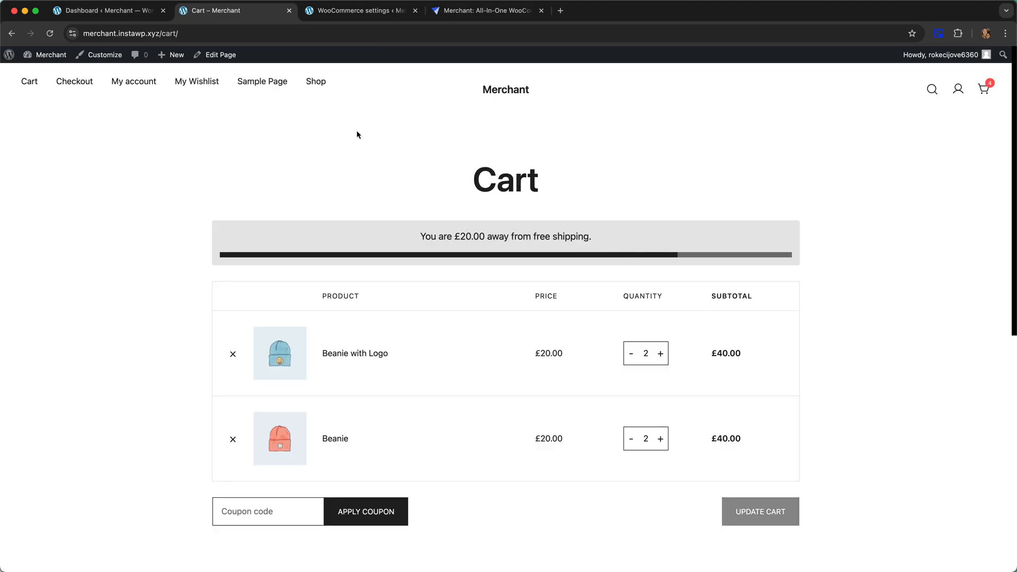
scroll("down", 3)
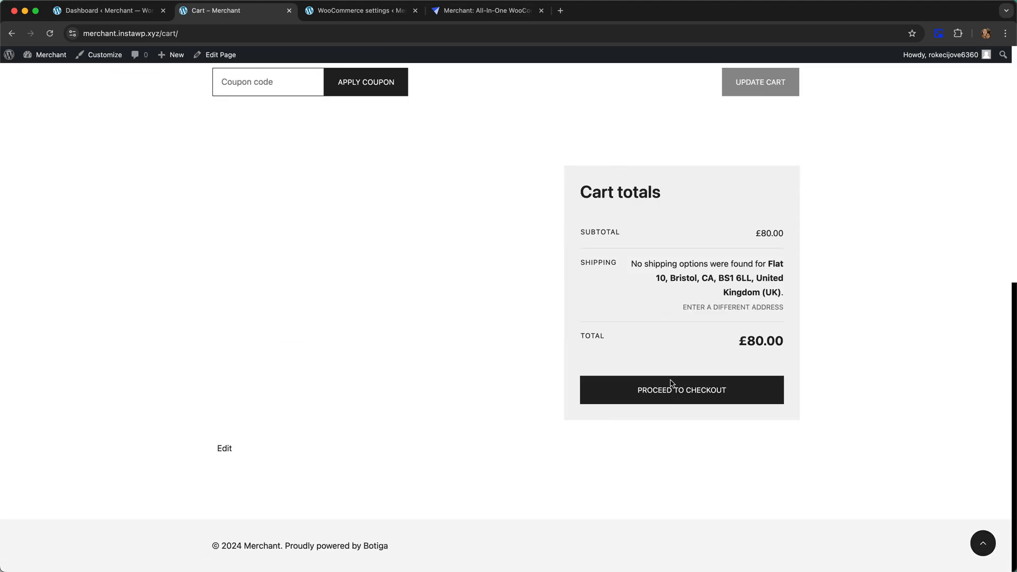
left_click(682, 390)
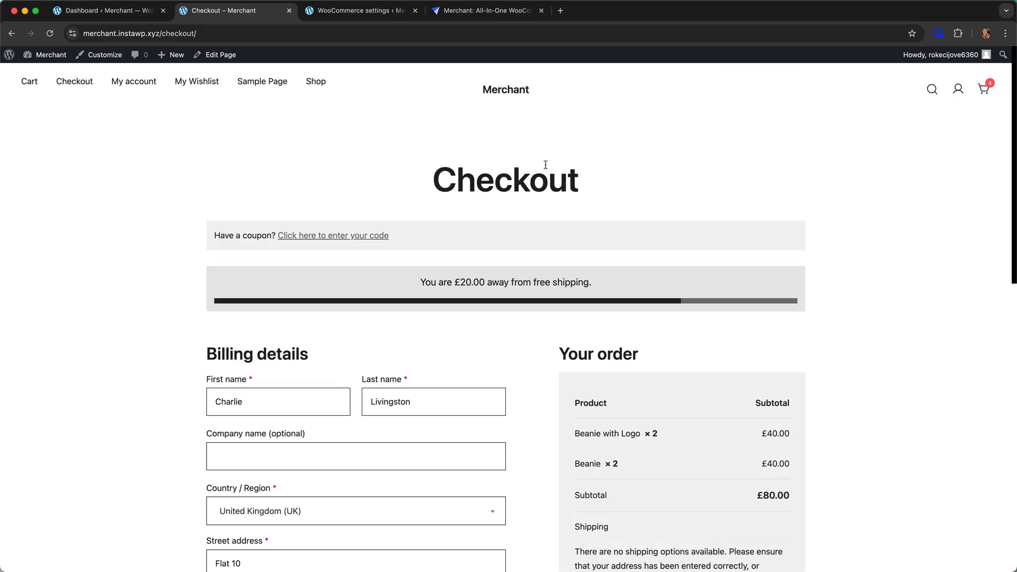
left_click(315, 81)
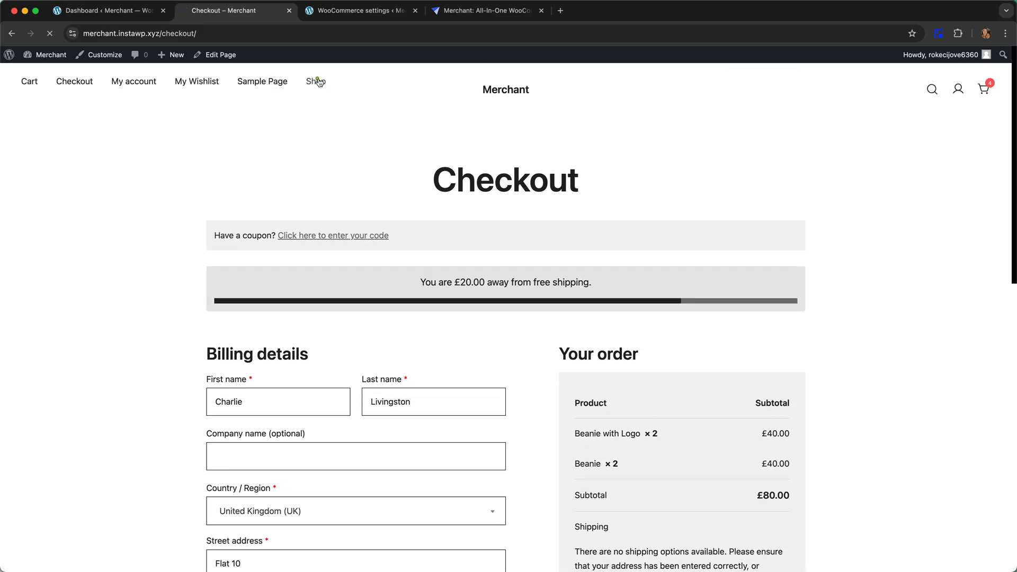
left_click(314, 81)
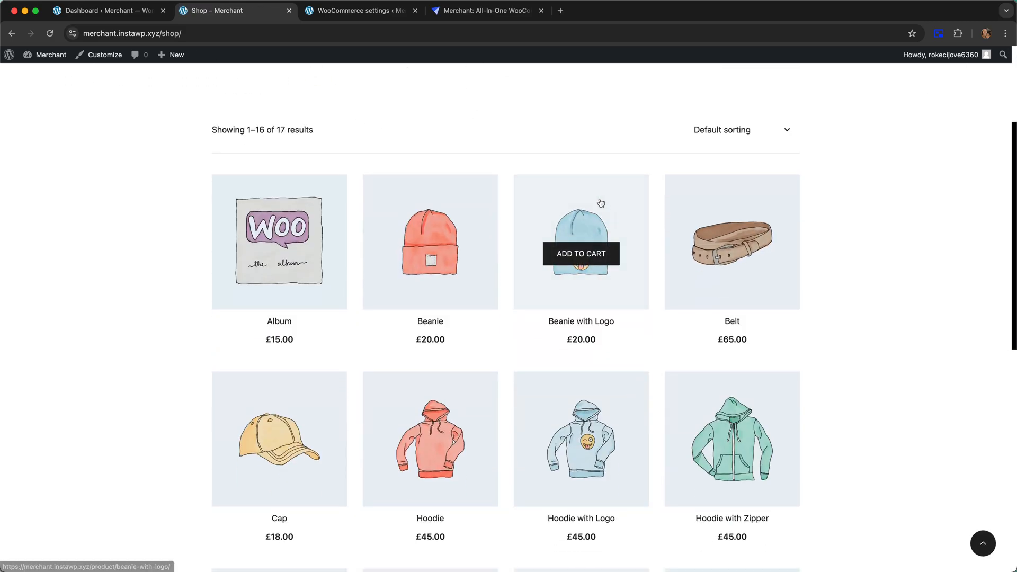